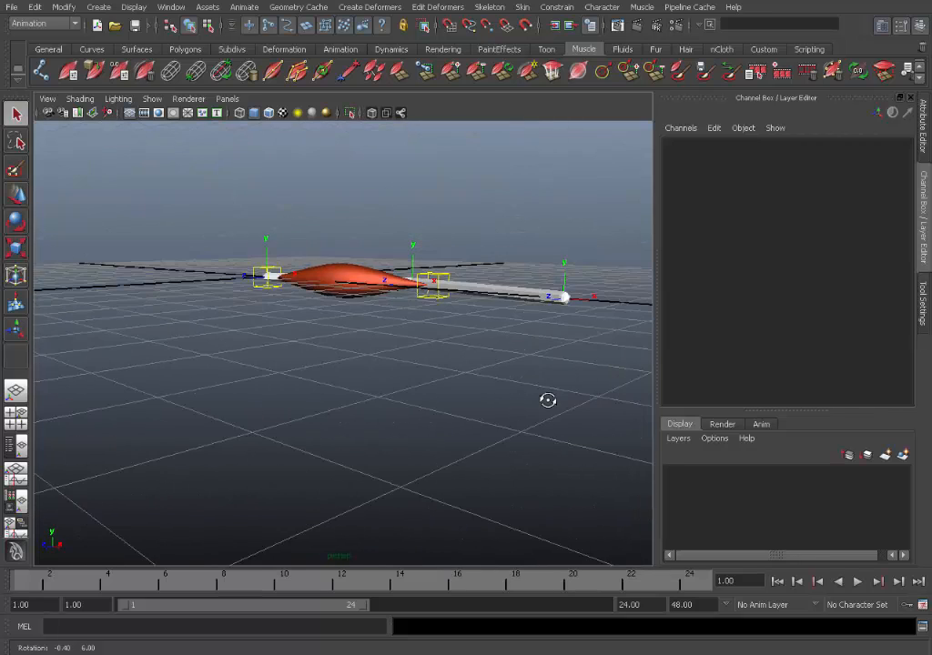
# - Orbit around the muscle rig and bend the forearm to see the bicep squash
pyautogui.moveTo(548, 400); pyautogui.dragTo(462, 365)
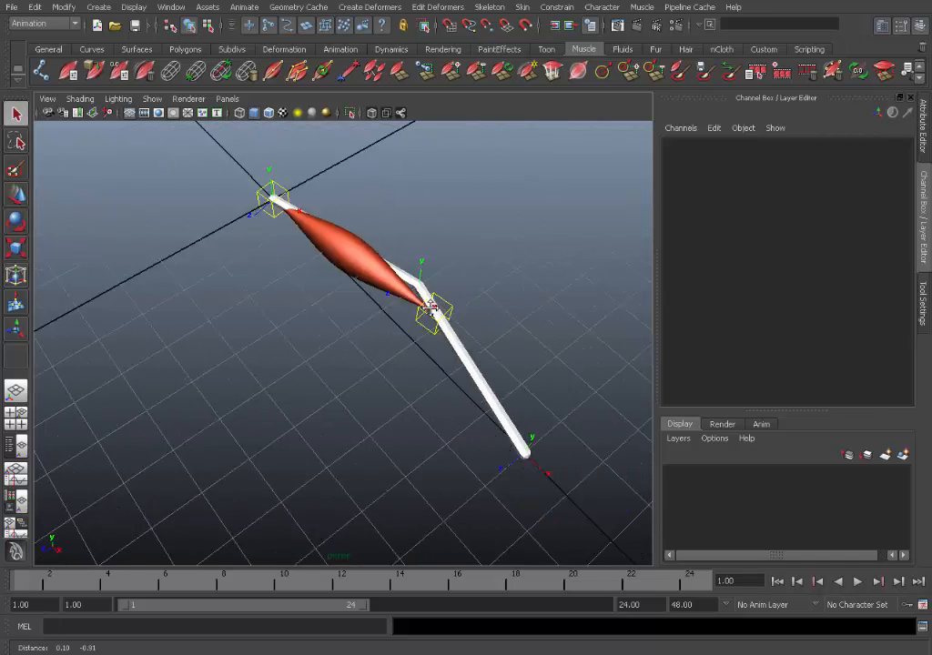
pyautogui.moveTo(433, 308); pyautogui.dragTo(353, 317)
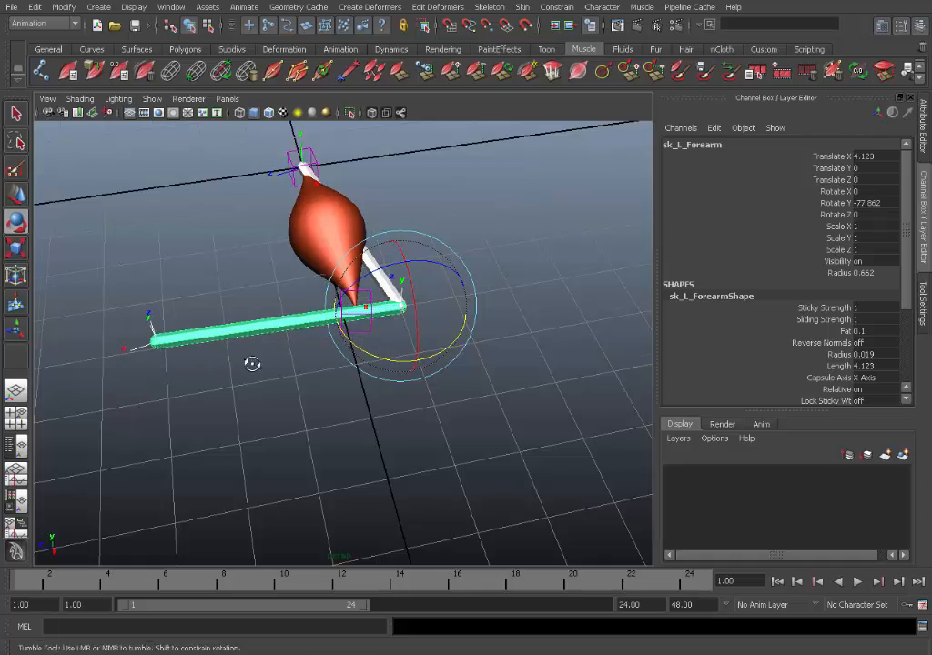
pyautogui.moveTo(253, 364); pyautogui.dragTo(364, 412)
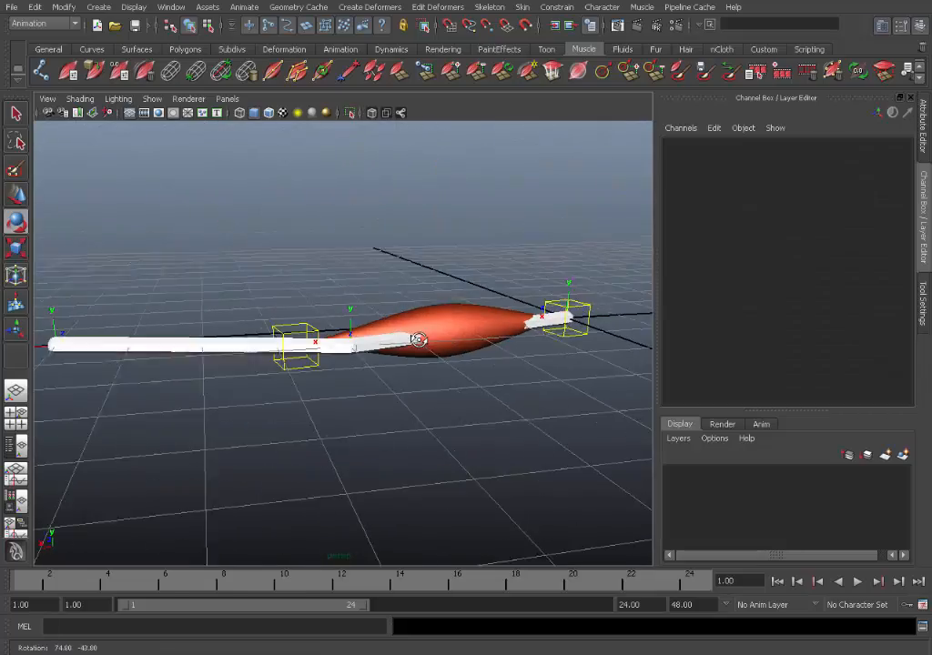
pyautogui.moveTo(419, 342); pyautogui.dragTo(374, 374)
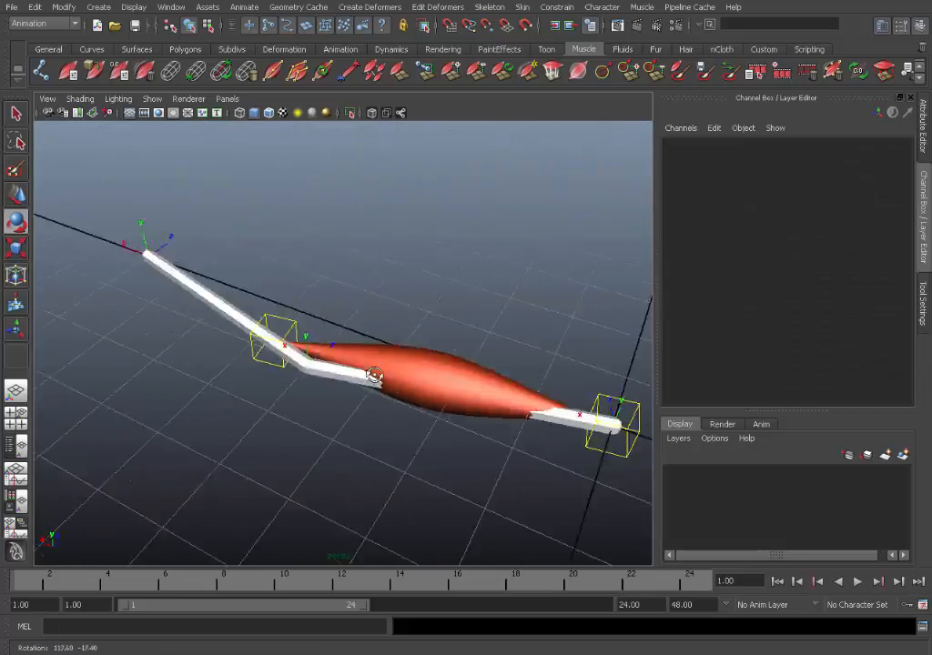
pyautogui.moveTo(373, 374); pyautogui.dragTo(458, 393)
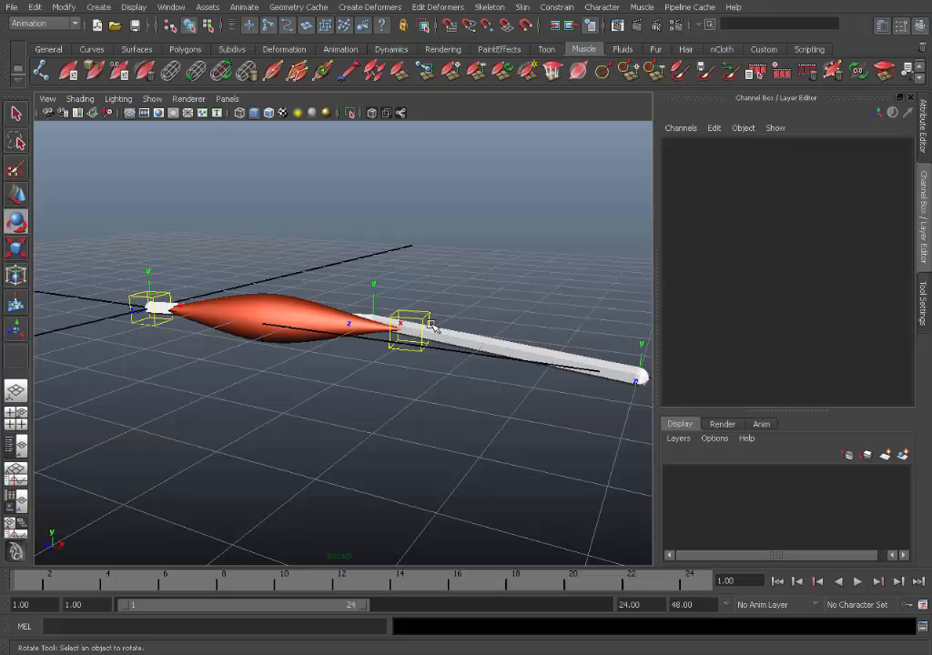
pyautogui.moveTo(453, 200)
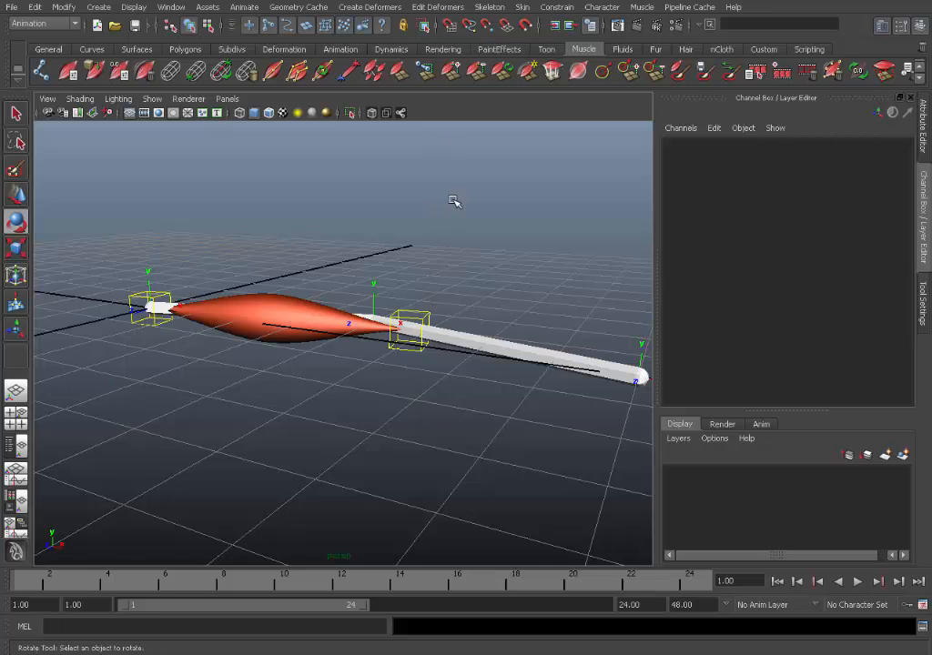
pyautogui.moveTo(455, 200); pyautogui.dragTo(381, 130)
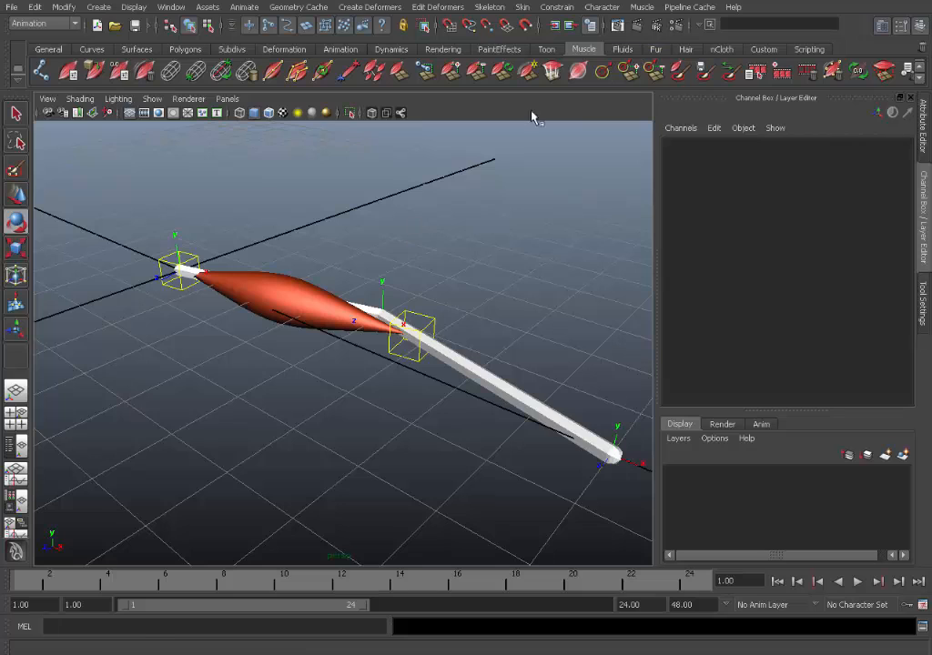
# - Launch Custom Muscle Shape from the Muscle menu, dismiss it, then relaunch it from the Muscle shelf
pyautogui.click(641, 7)
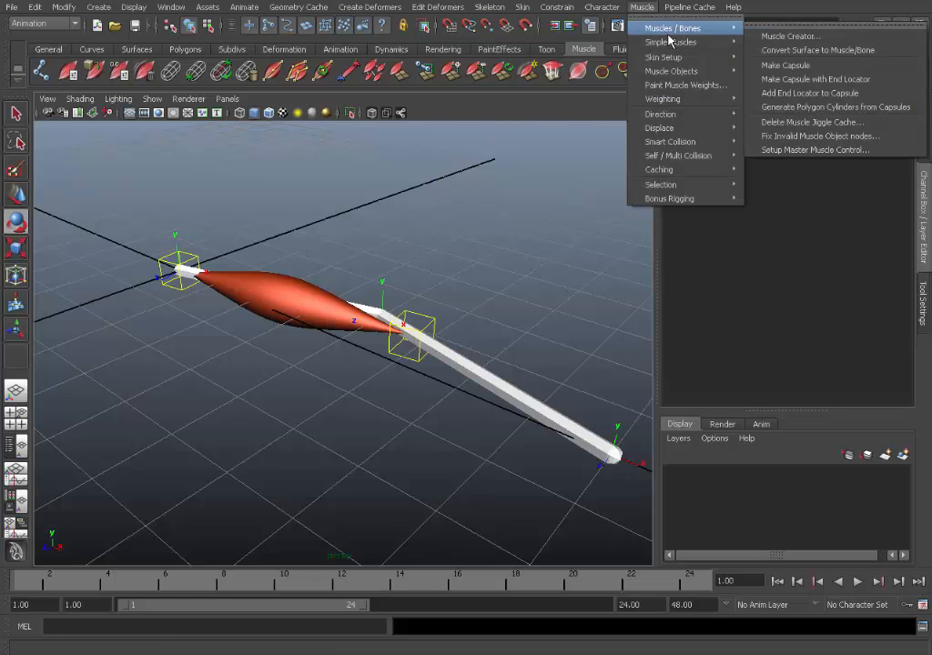
pyautogui.moveTo(669, 42)
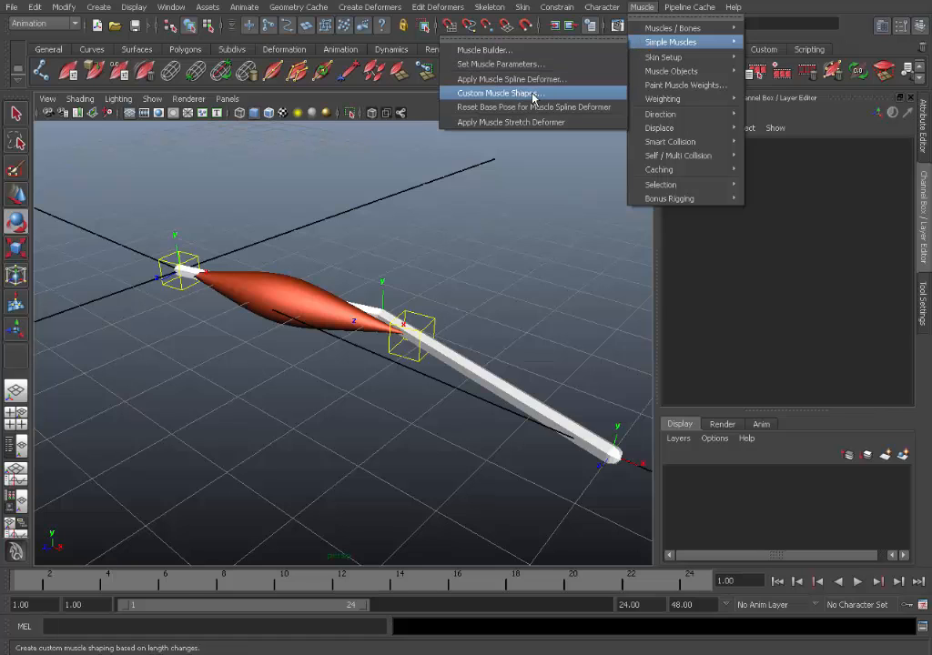
pyautogui.click(495, 93)
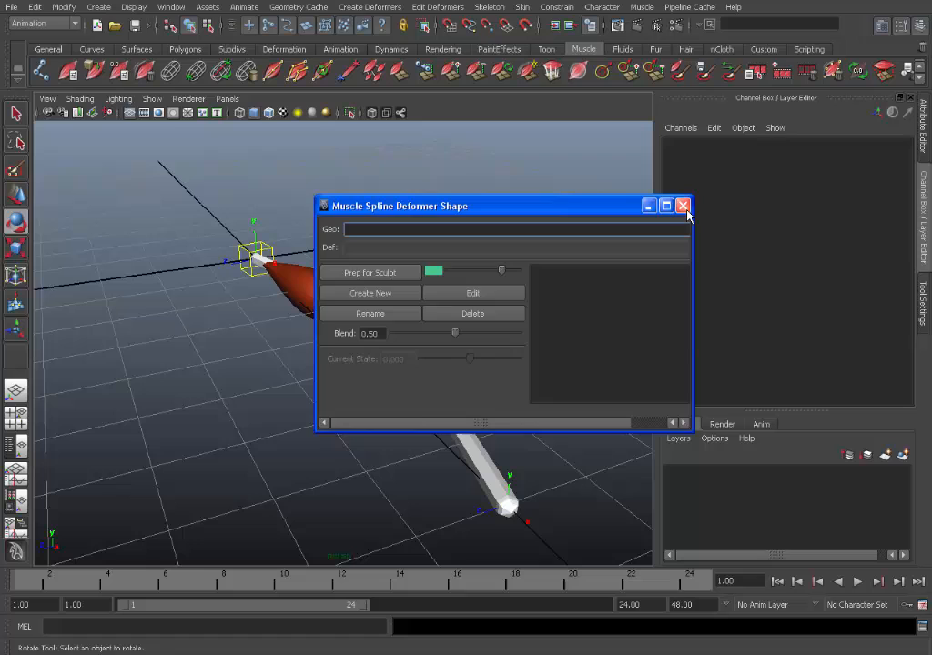
pyautogui.click(684, 204)
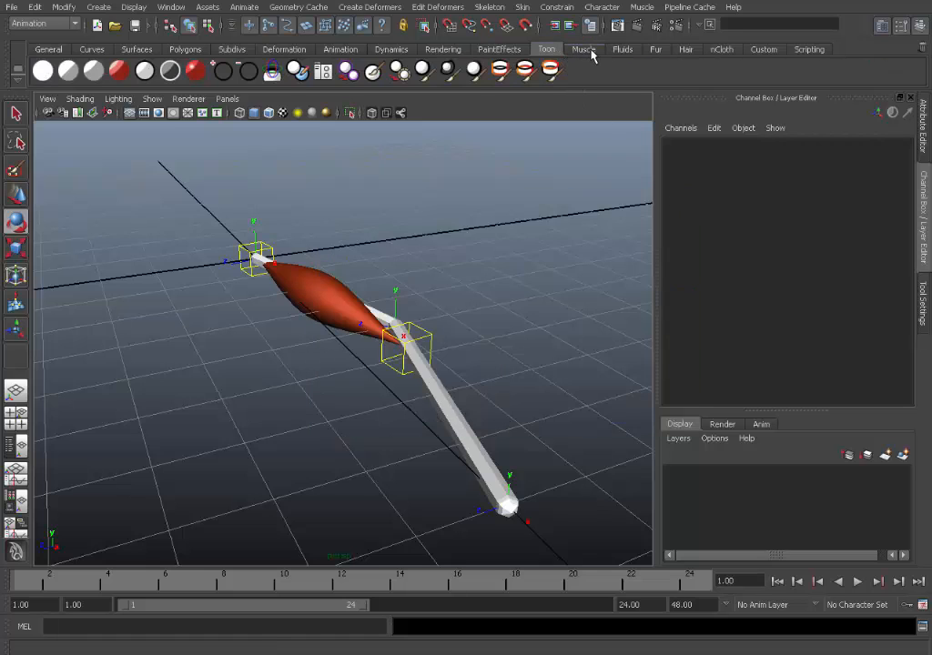
pyautogui.click(582, 49)
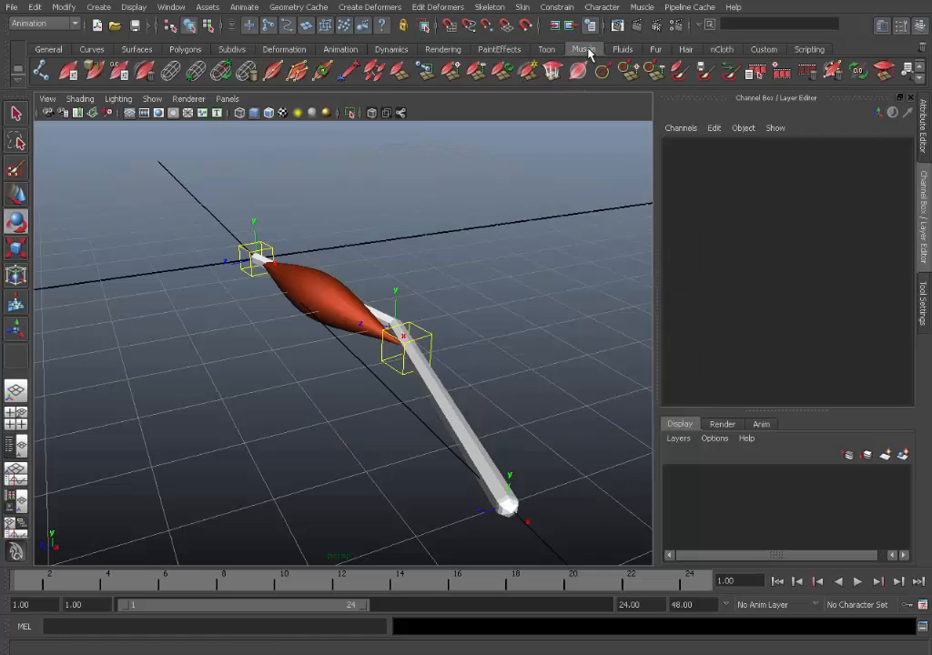
pyautogui.moveTo(295, 71)
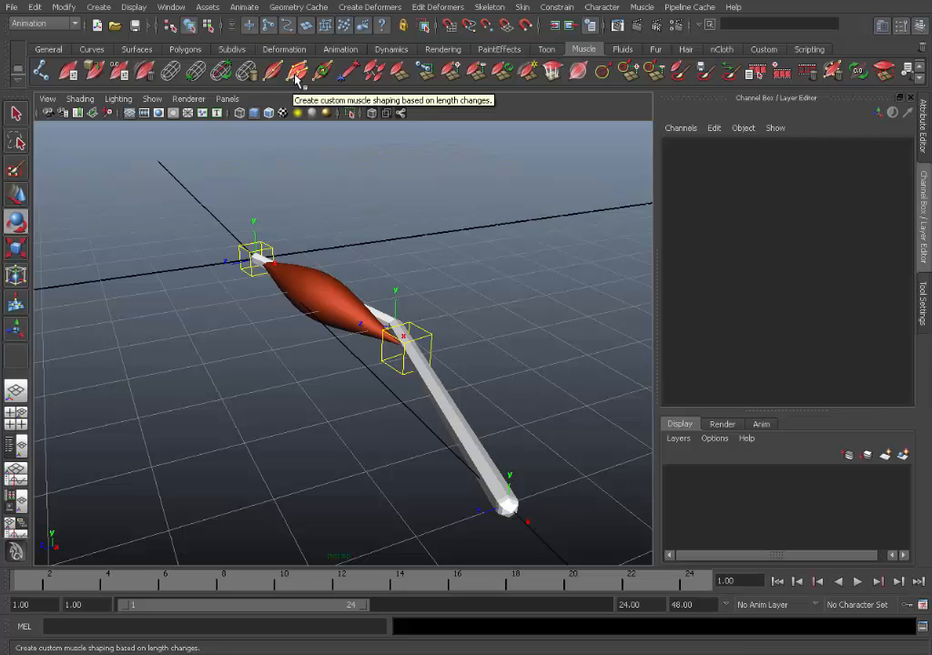
pyautogui.click(296, 69)
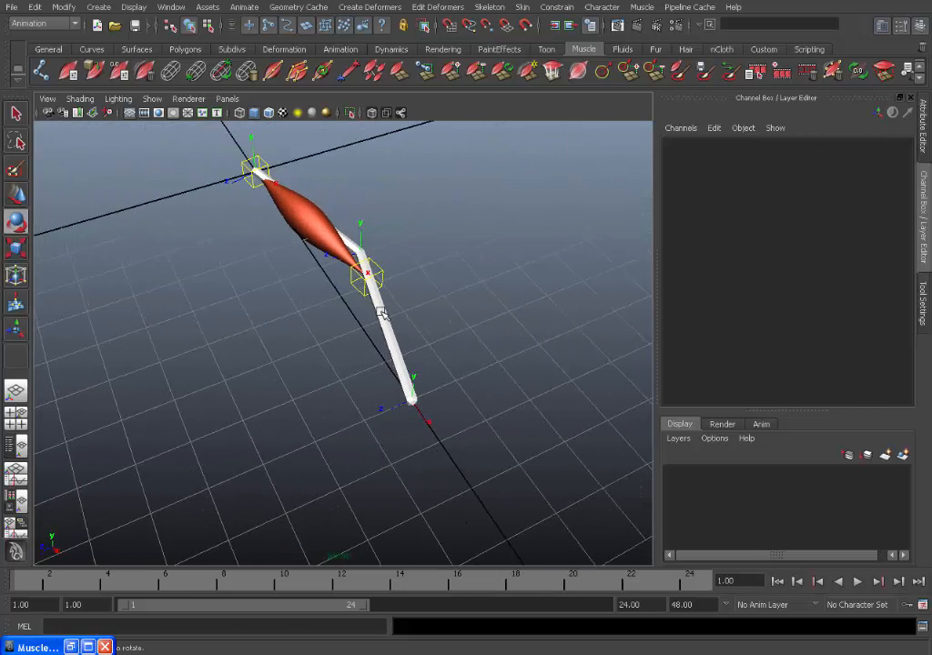
pyautogui.click(391, 355)
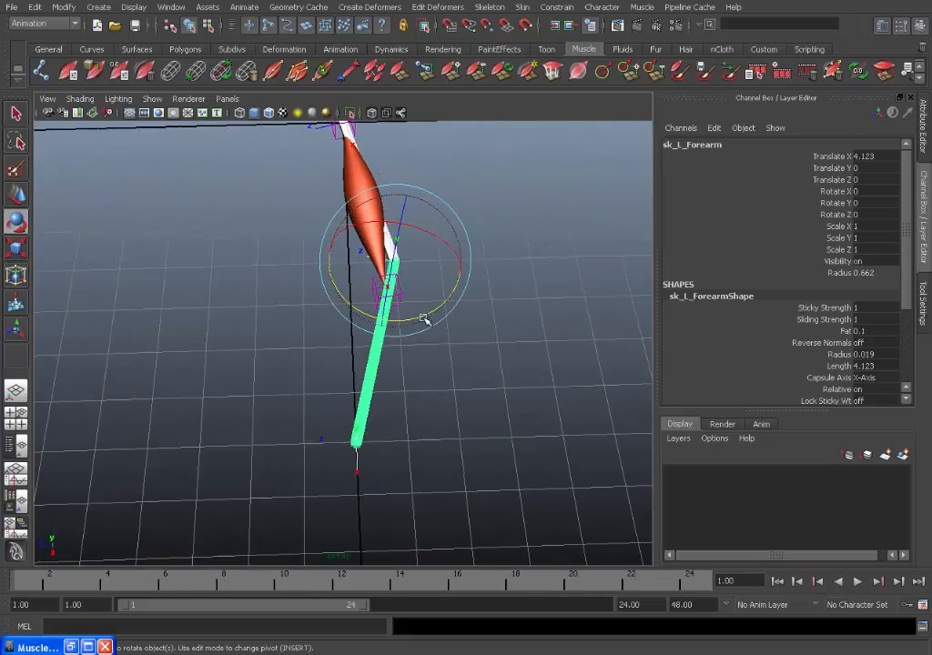
pyautogui.moveTo(428, 319); pyautogui.dragTo(433, 313)
pyautogui.write('25')
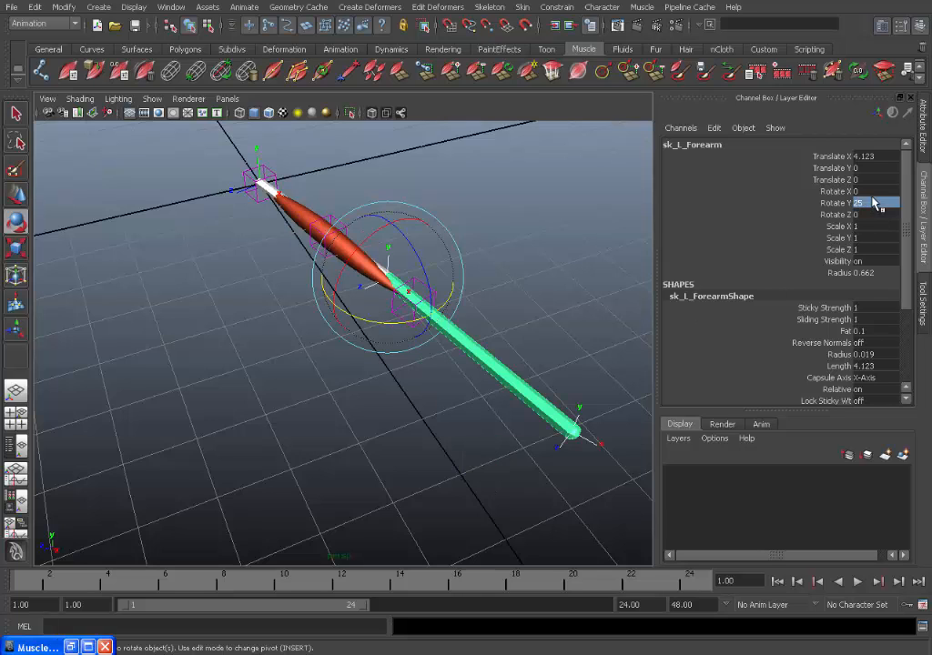
pyautogui.click(498, 230)
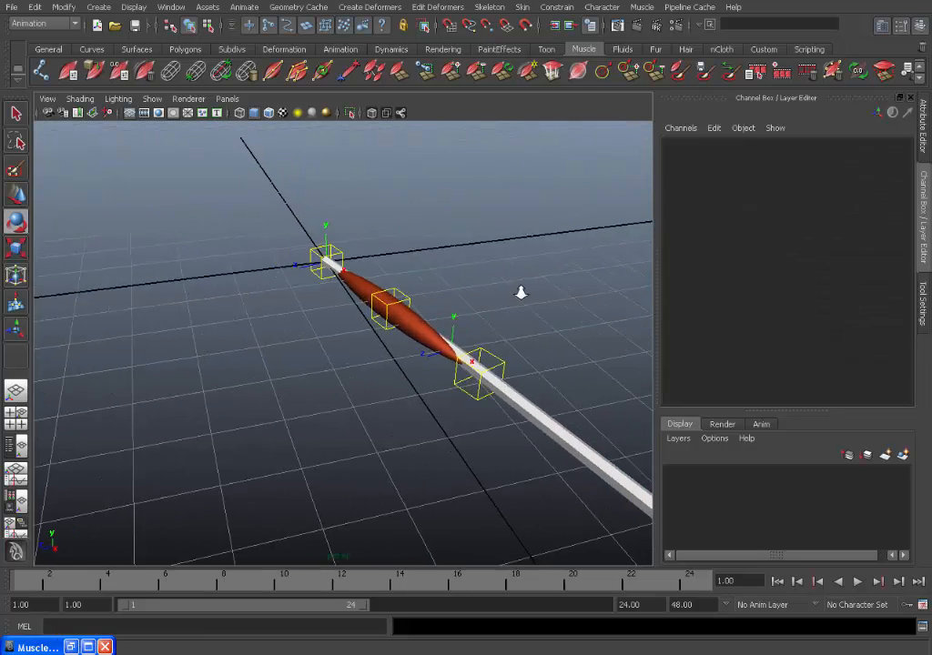
# - Select the bicep muscle and load it with cMuscleSplineDeformer1 into the Gen and Def fields
pyautogui.click(410, 319)
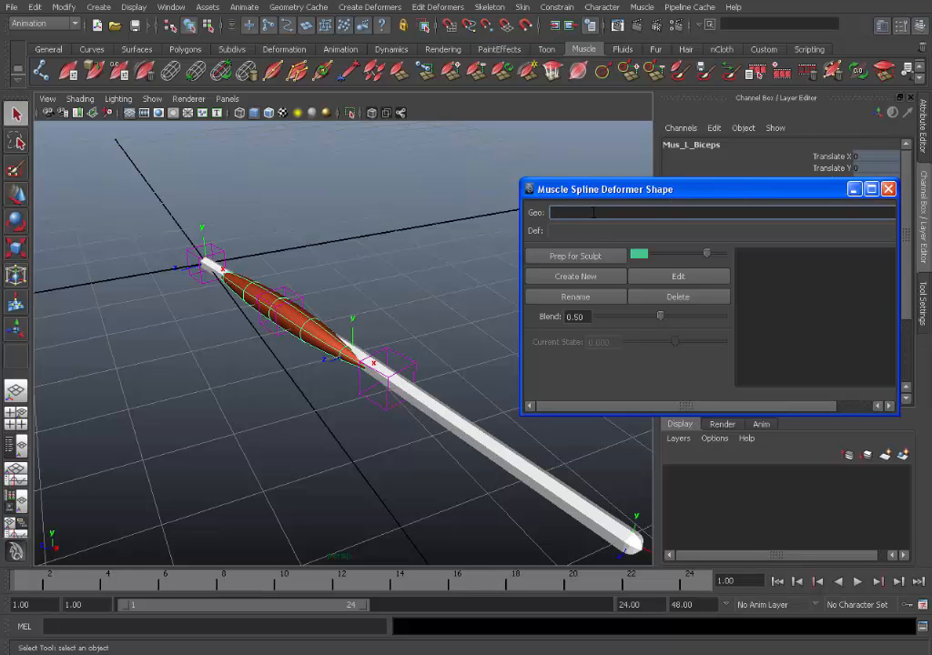
pyautogui.click(889, 187)
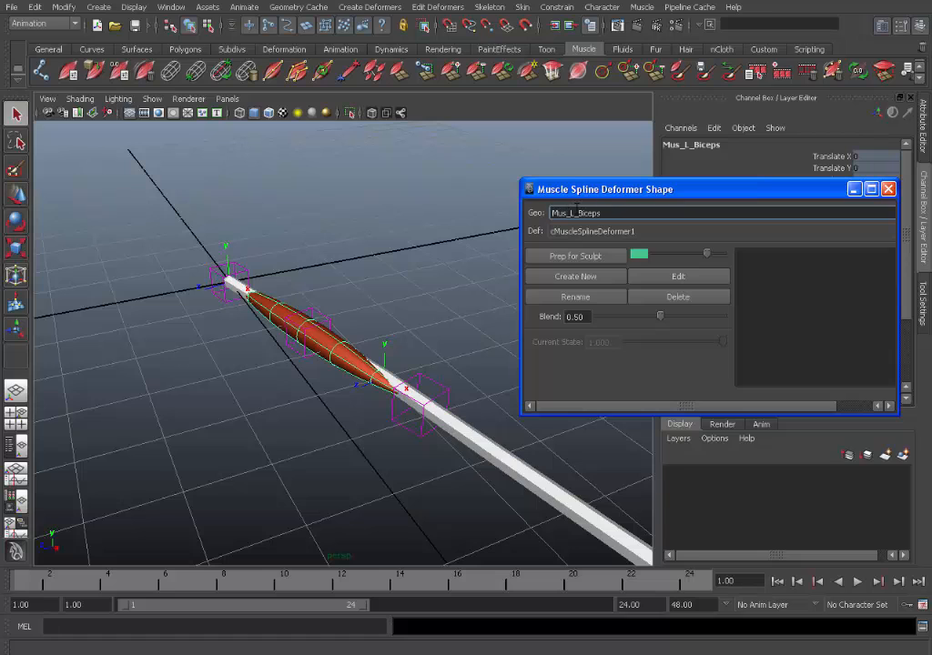
pyautogui.click(601, 211)
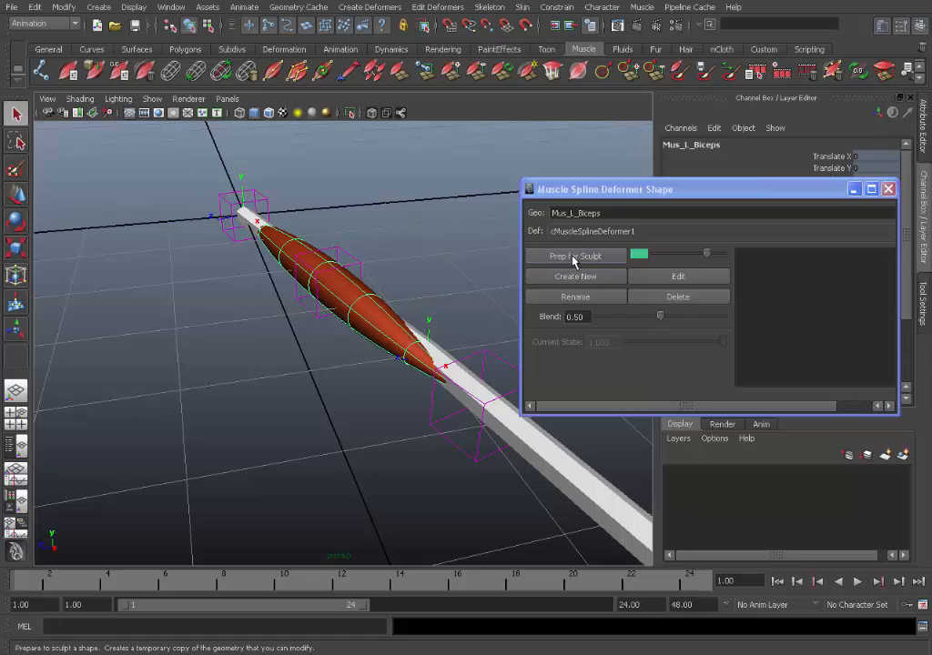
pyautogui.moveTo(592, 259)
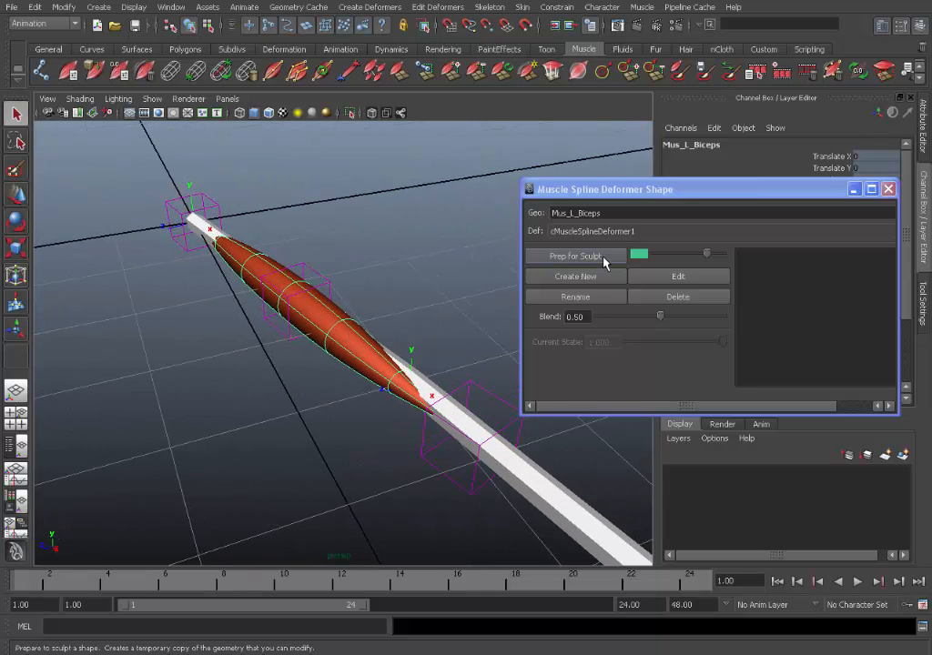
# - Run Prep for Sculpt to make a sculptable bicep copy and frame the muscle in perspective
pyautogui.click(576, 255)
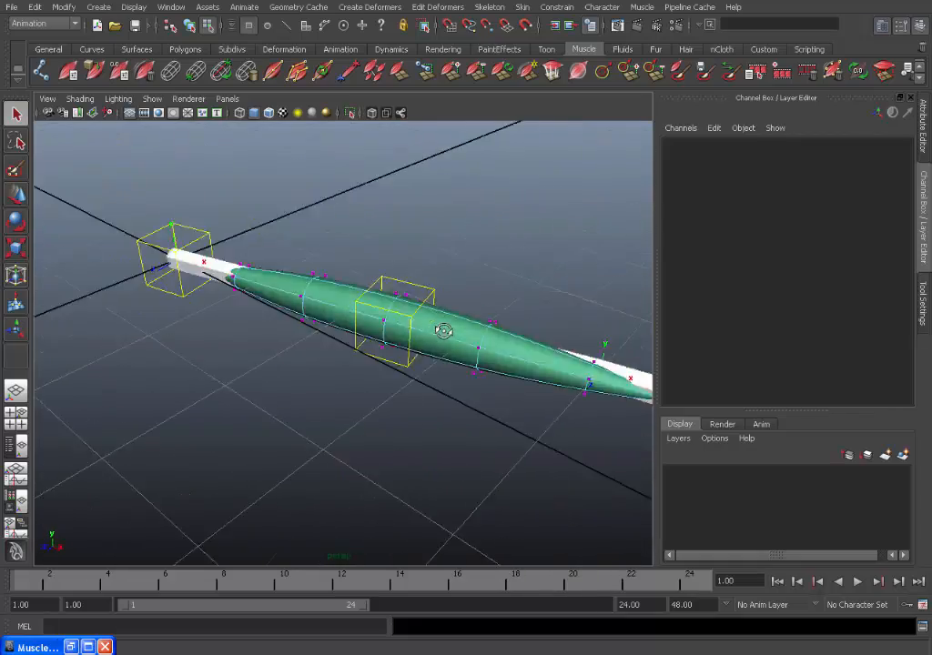
pyautogui.moveTo(444, 330); pyautogui.dragTo(452, 328)
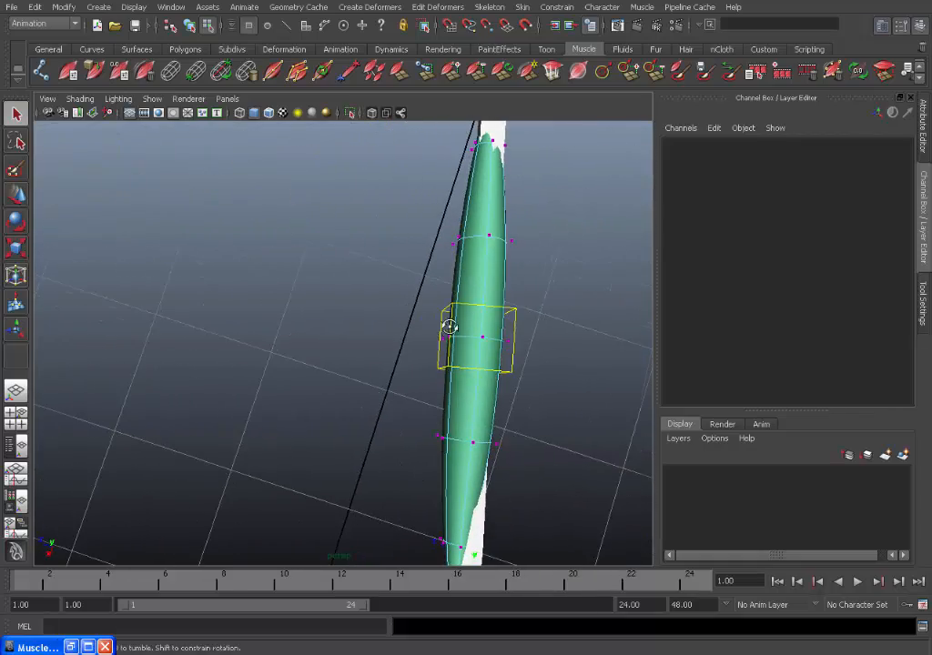
pyautogui.moveTo(452, 327); pyautogui.dragTo(331, 233)
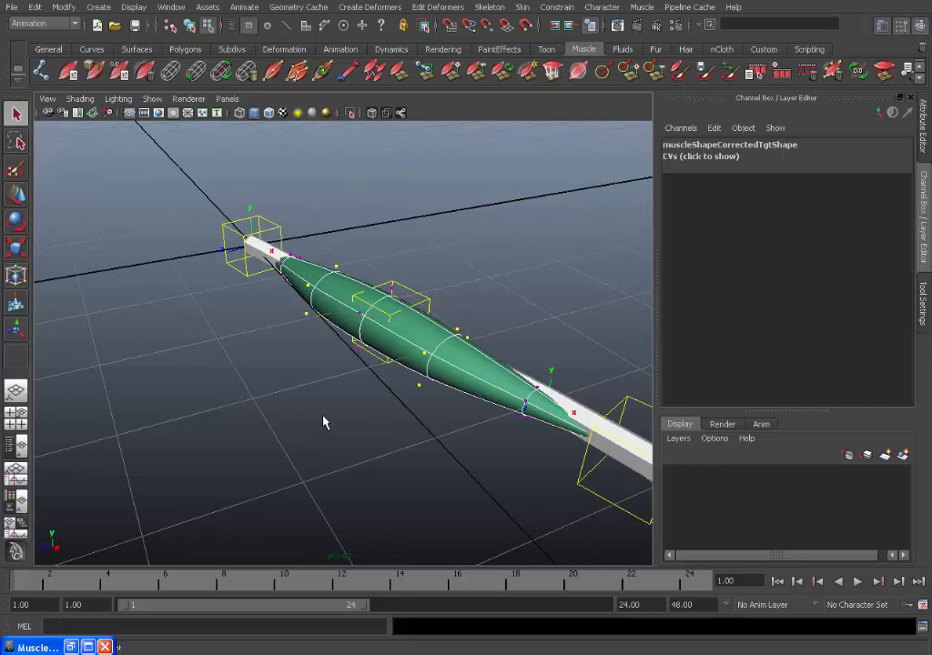
# - Create a new stored spline deformer shape named tgt_Biceps_stretch
pyautogui.click(445, 354)
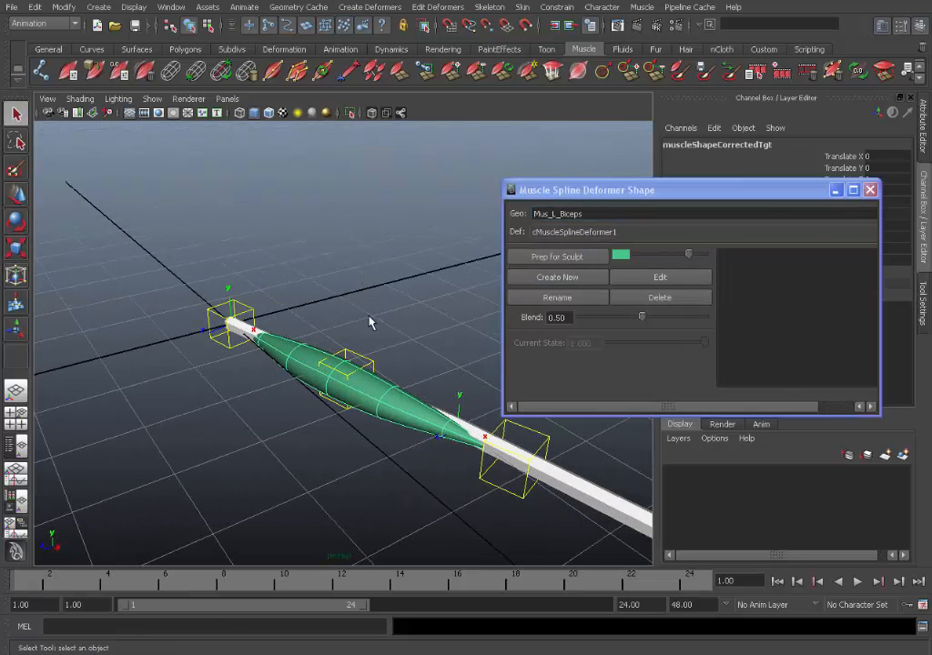
pyautogui.click(557, 277)
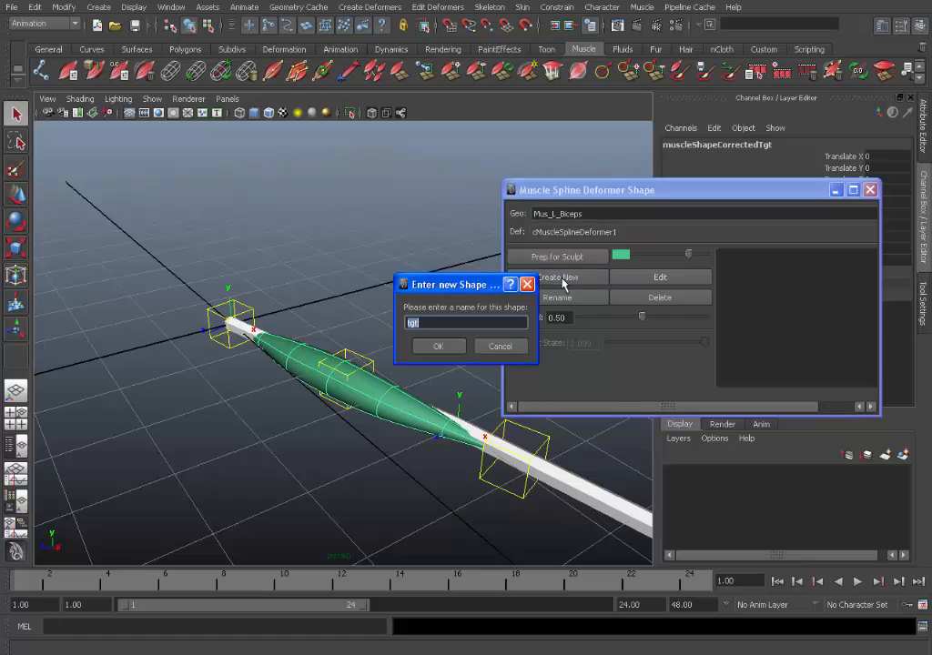
pyautogui.moveTo(452, 284); pyautogui.dragTo(481, 271)
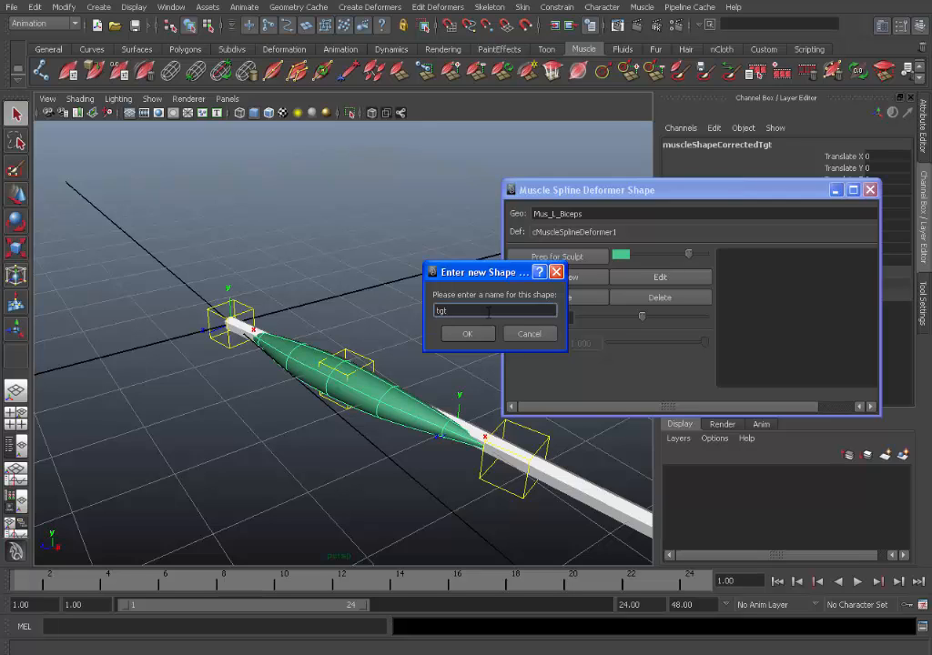
pyautogui.write('_')
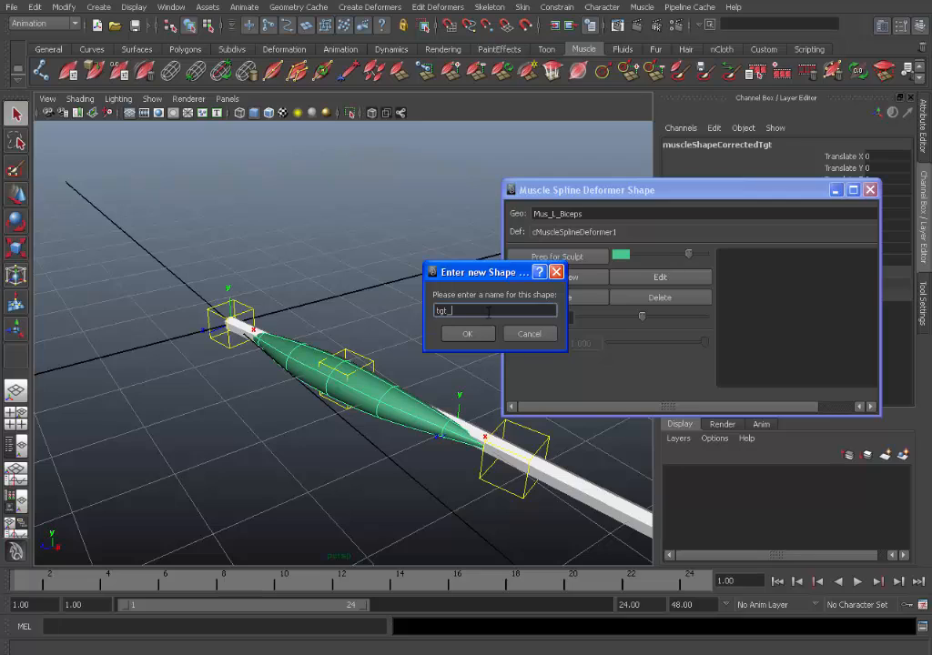
pyautogui.write('B')
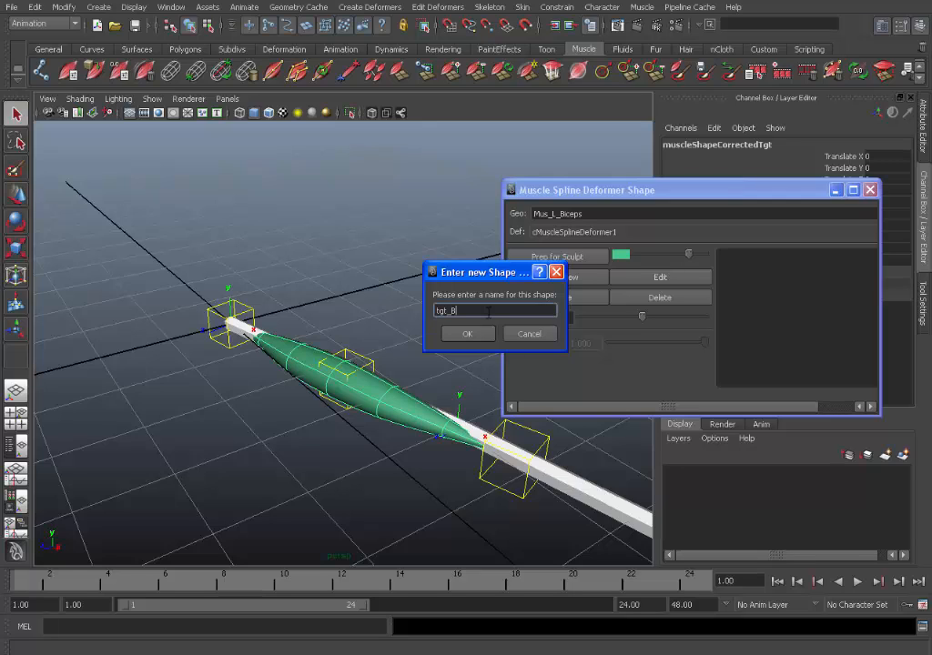
pyautogui.write('iceps')
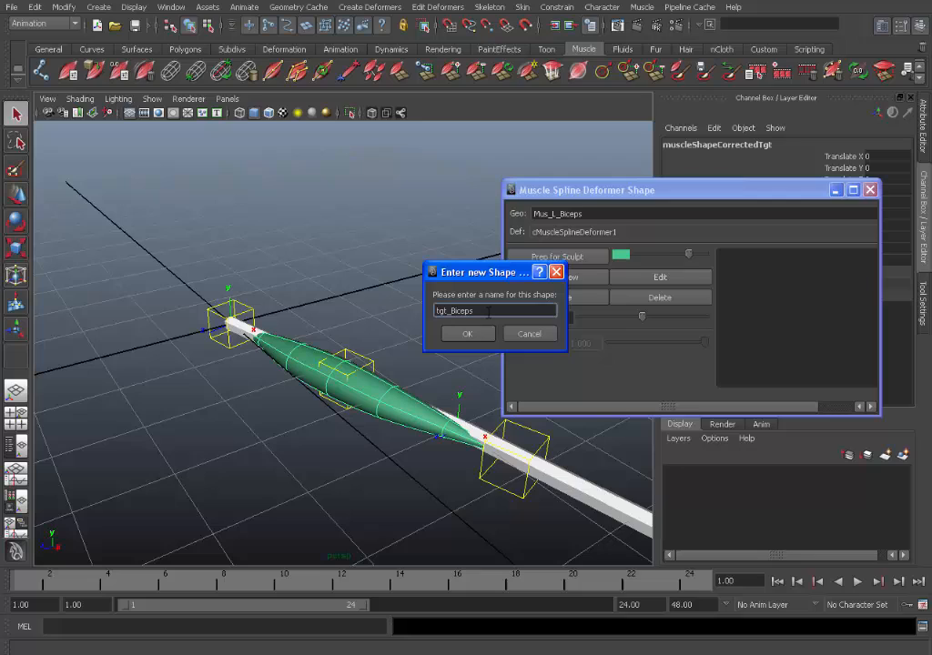
pyautogui.write('_stretch')
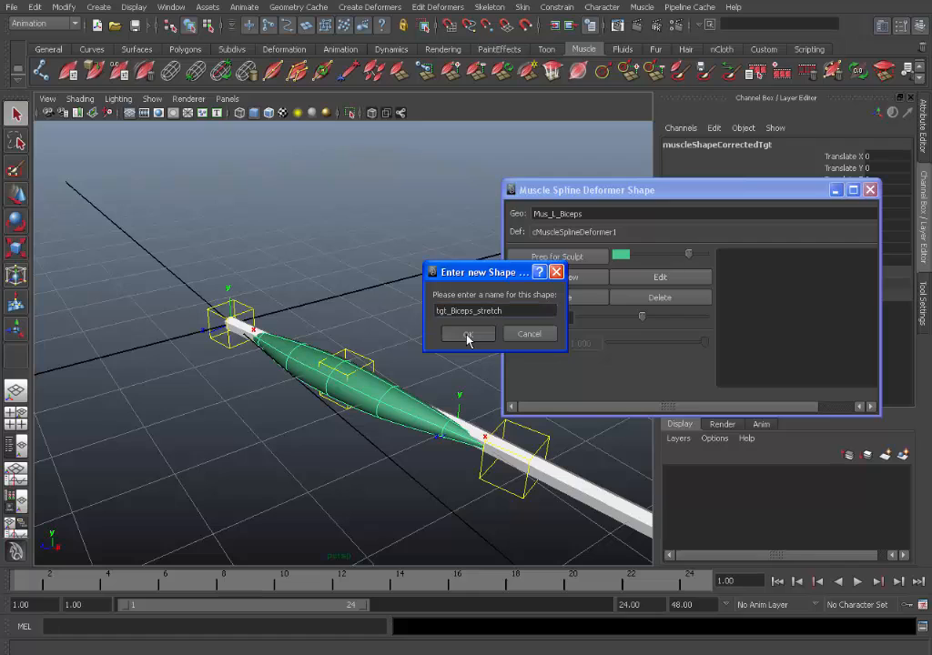
pyautogui.click(466, 333)
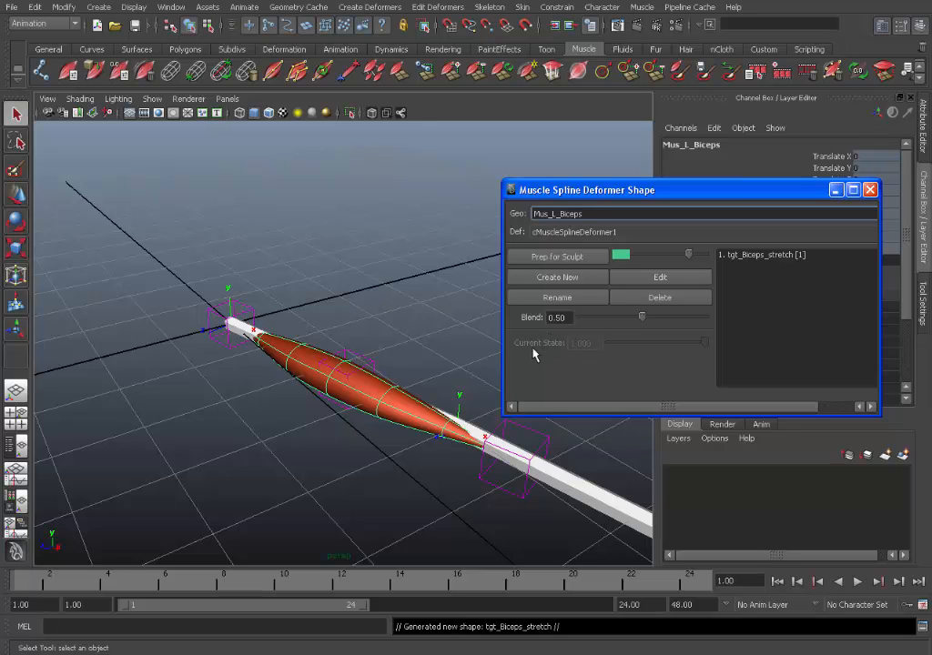
pyautogui.moveTo(564, 354)
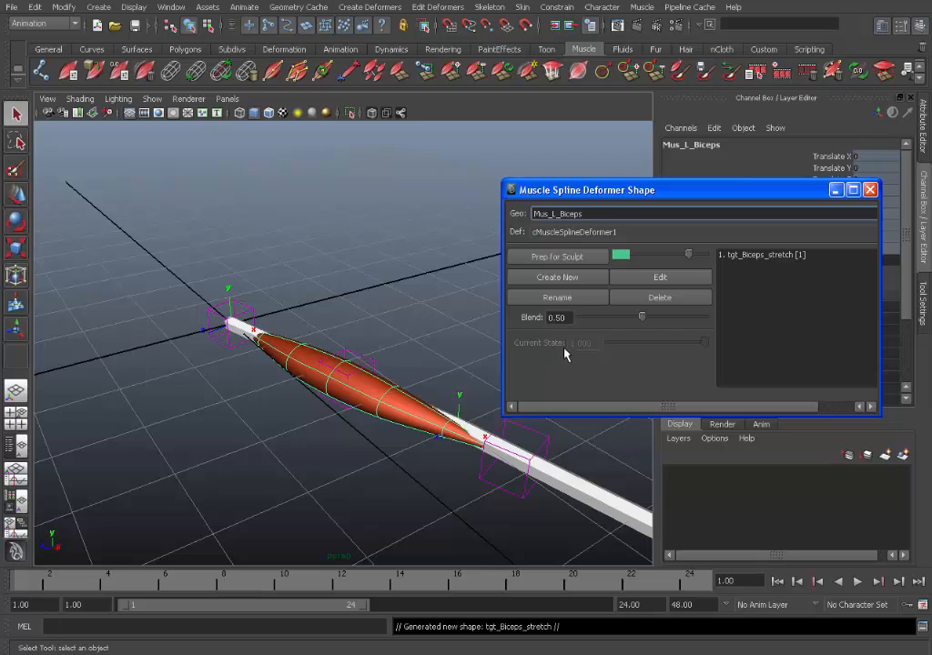
pyautogui.moveTo(575, 355)
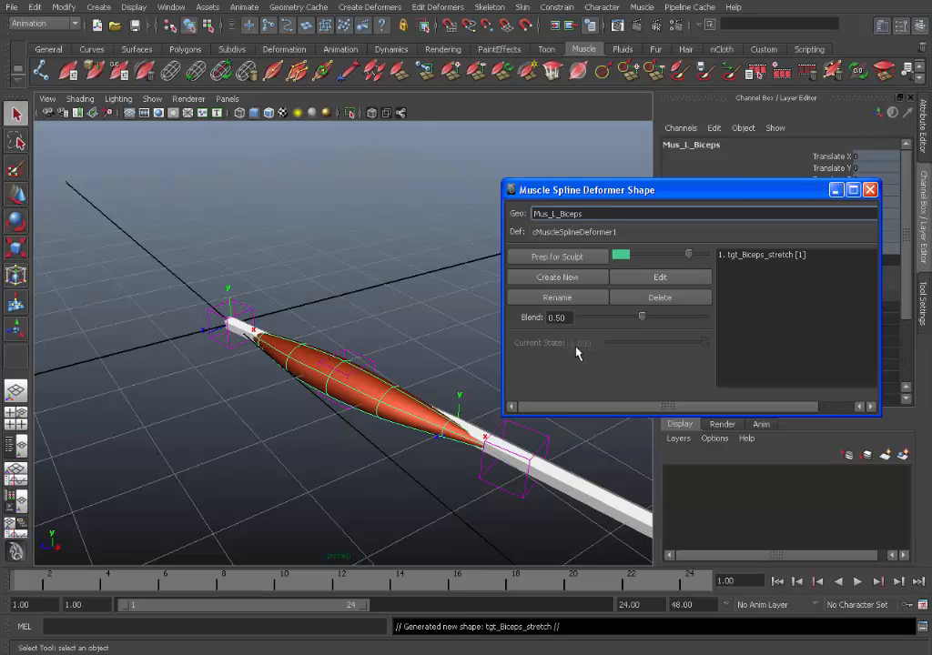
pyautogui.moveTo(587, 355)
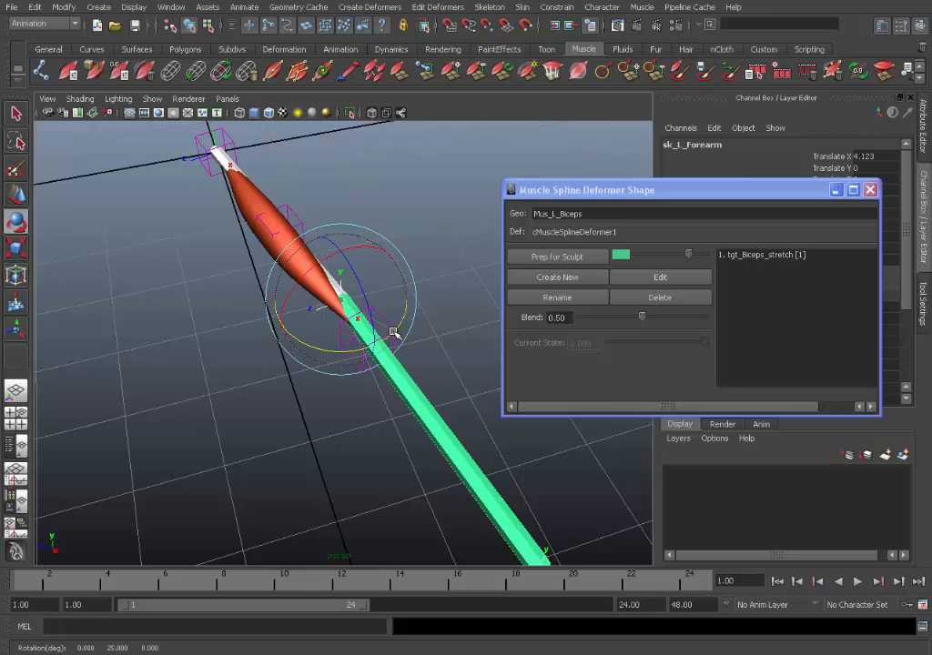
# - Rotate the forearm at the elbow so the bicep compresses
pyautogui.moveTo(393, 332); pyautogui.dragTo(382, 333)
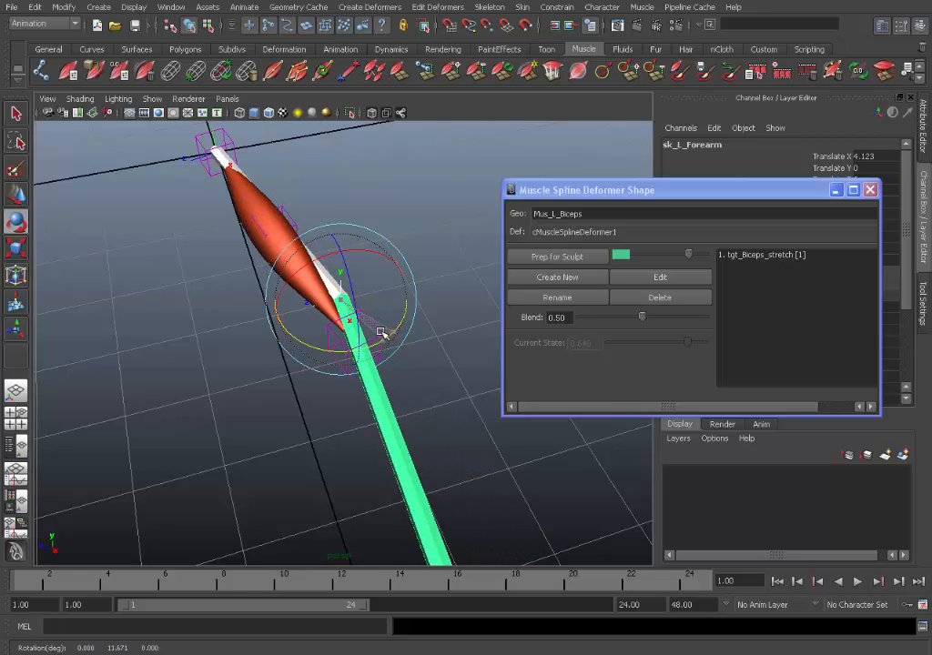
pyautogui.moveTo(382, 331); pyautogui.dragTo(349, 328)
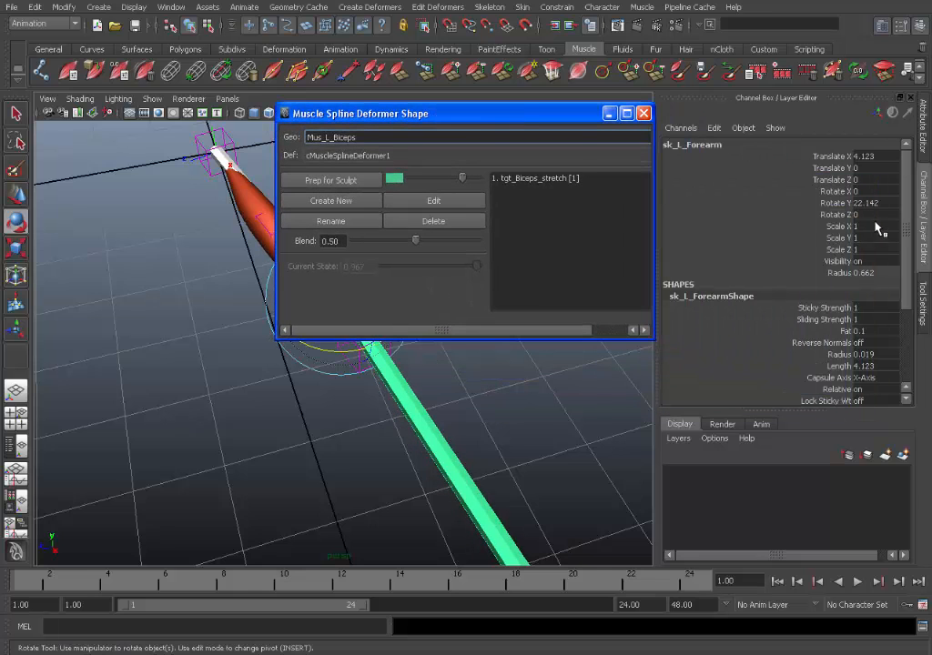
# - Set the forearm's Rotate Z to 25 and swing the elbow to test the bicep deformation
pyautogui.click(852, 203)
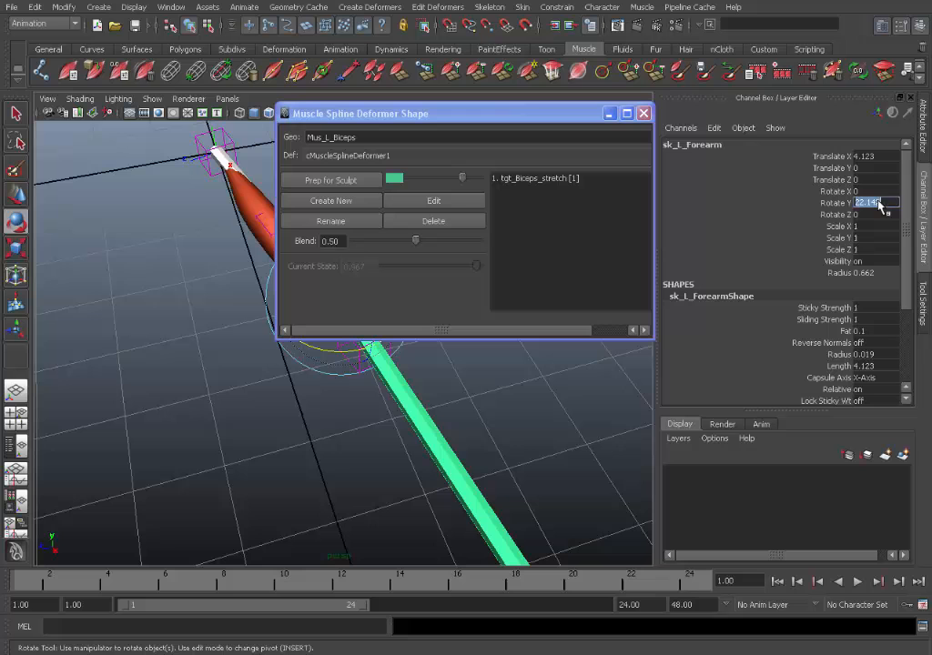
pyautogui.write('25')
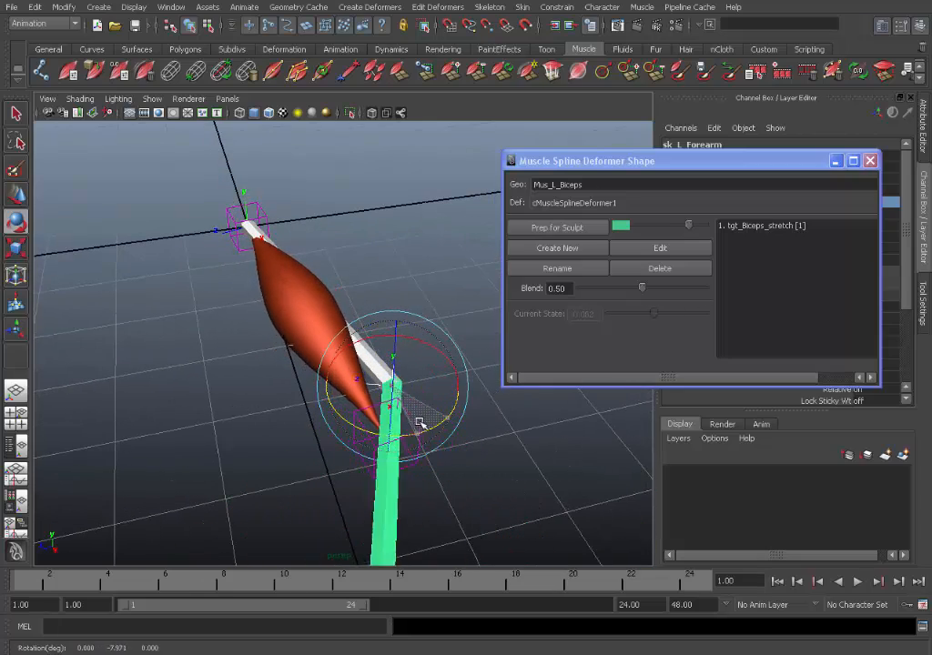
pyautogui.moveTo(422, 422); pyautogui.dragTo(435, 412)
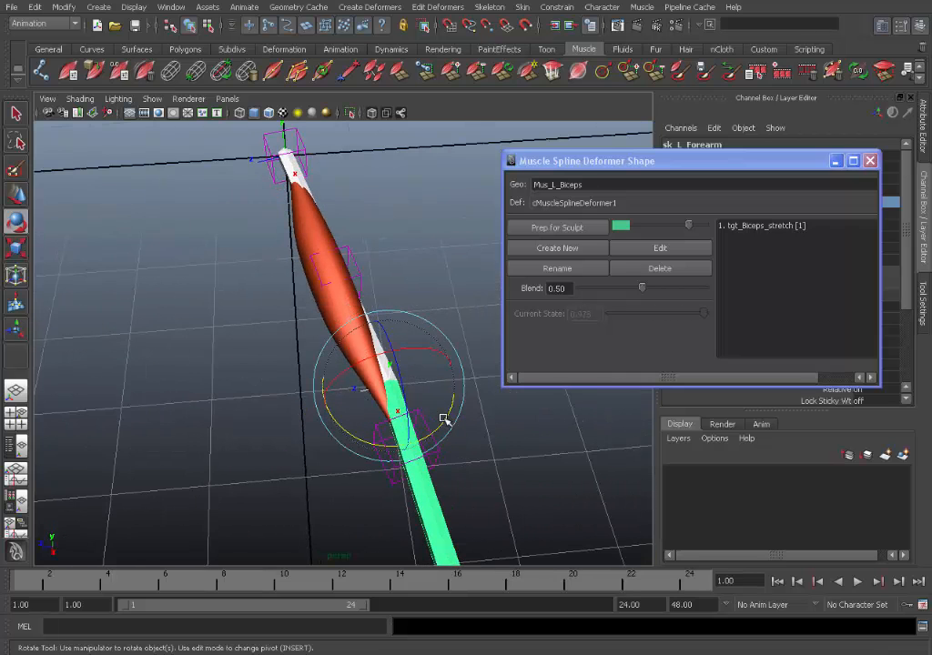
pyautogui.moveTo(446, 421); pyautogui.dragTo(404, 431)
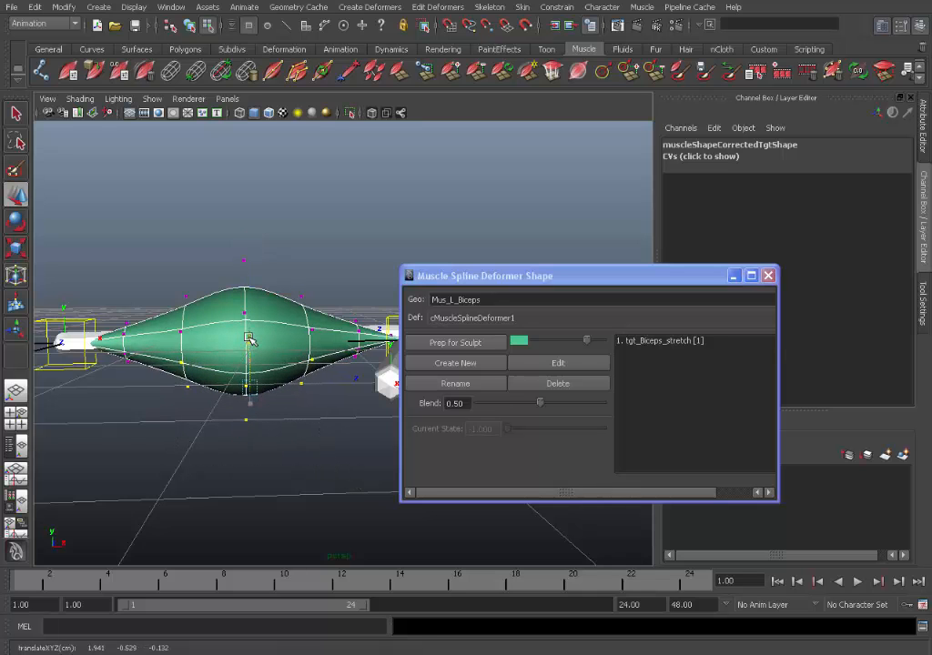
# - Move and scale the sculpt copy's points into a slimmer, tapered bicep belly
pyautogui.moveTo(255, 346); pyautogui.dragTo(118, 377)
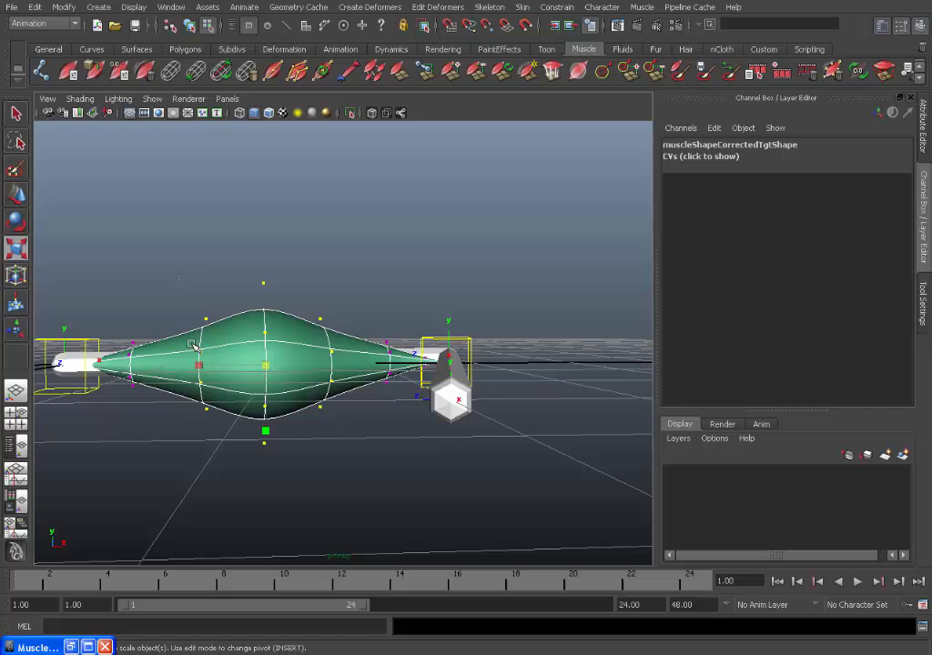
pyautogui.moveTo(344, 452)
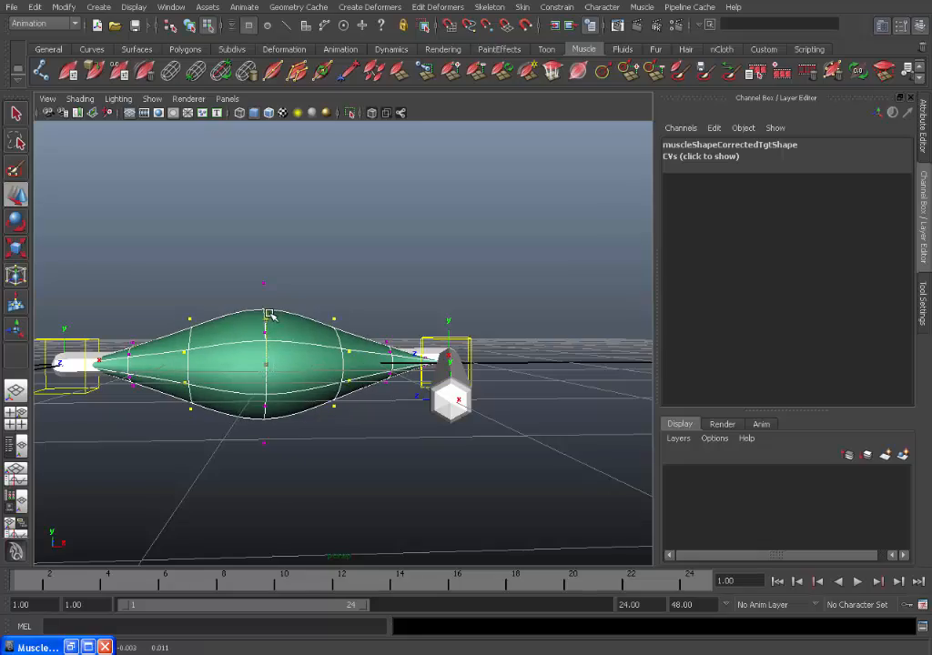
pyautogui.moveTo(264, 364); pyautogui.dragTo(284, 415)
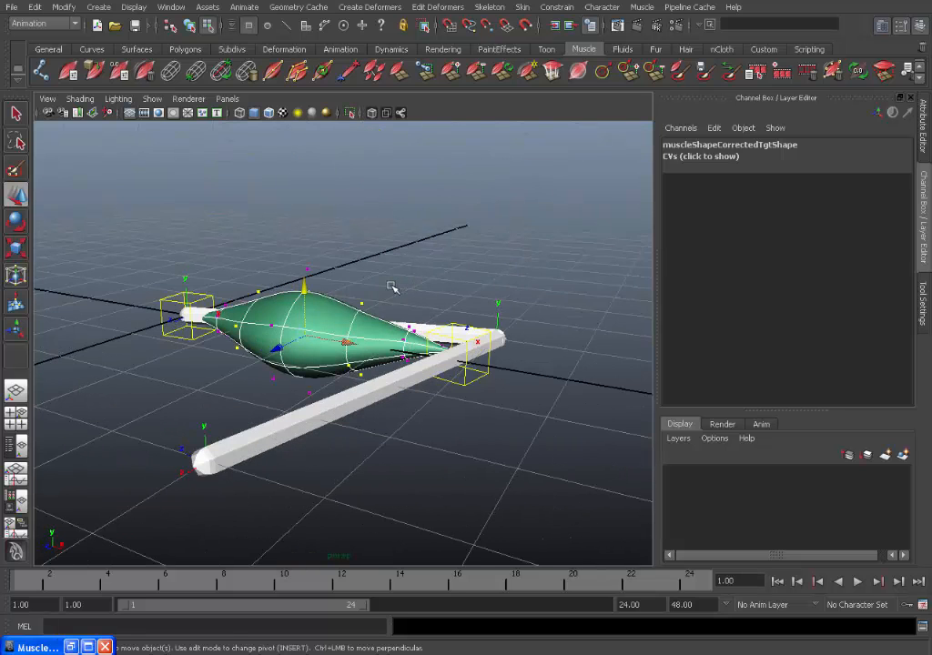
# - Store the sculpted target as a second shape named tgt_biceps_squash
pyautogui.click(318, 337)
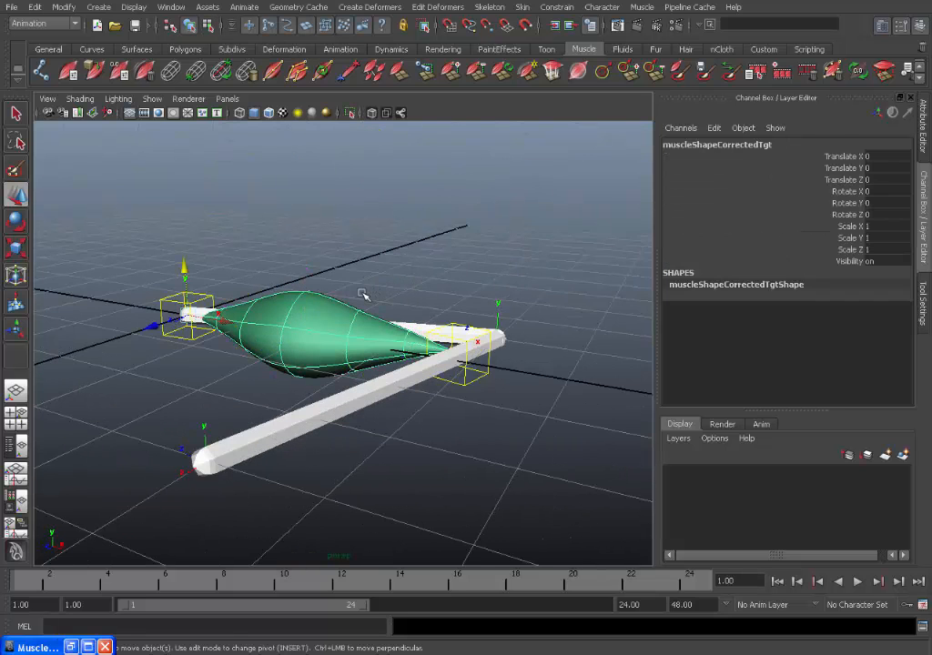
pyautogui.moveTo(364, 291); pyautogui.dragTo(513, 471)
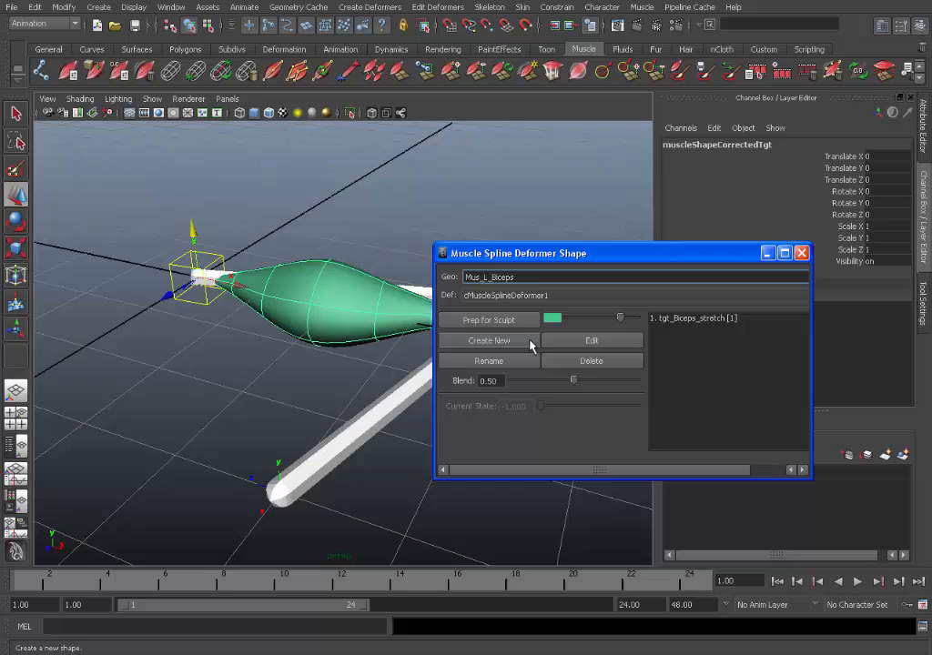
pyautogui.click(488, 341)
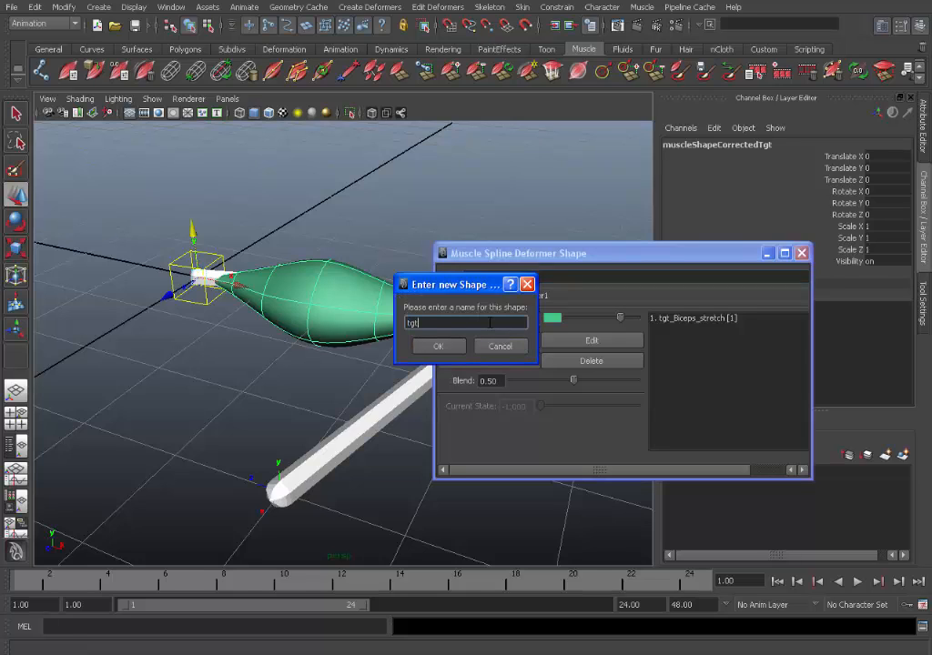
pyautogui.write('_Biceps')
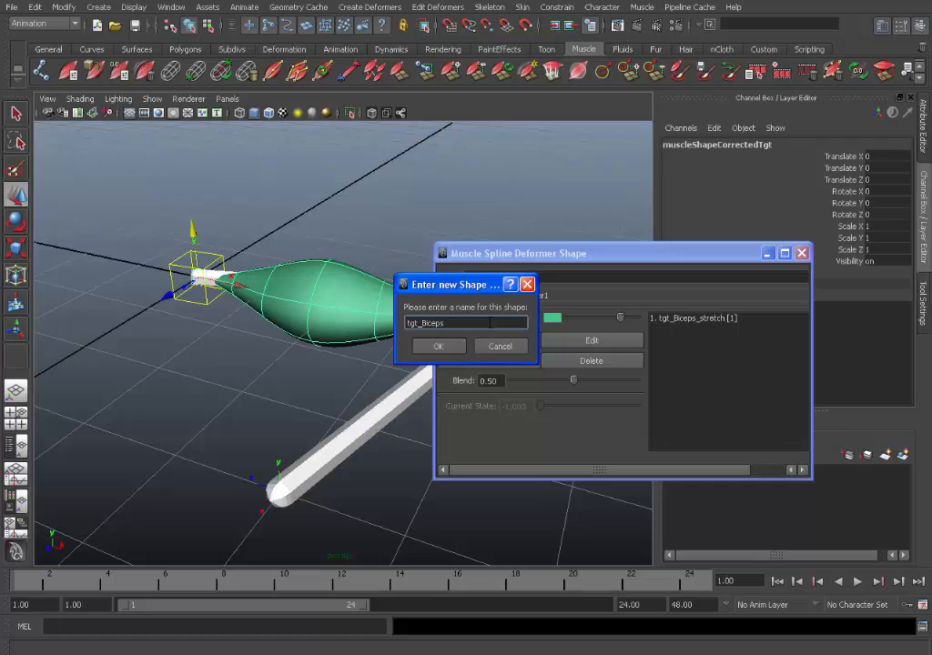
pyautogui.write('_squas')
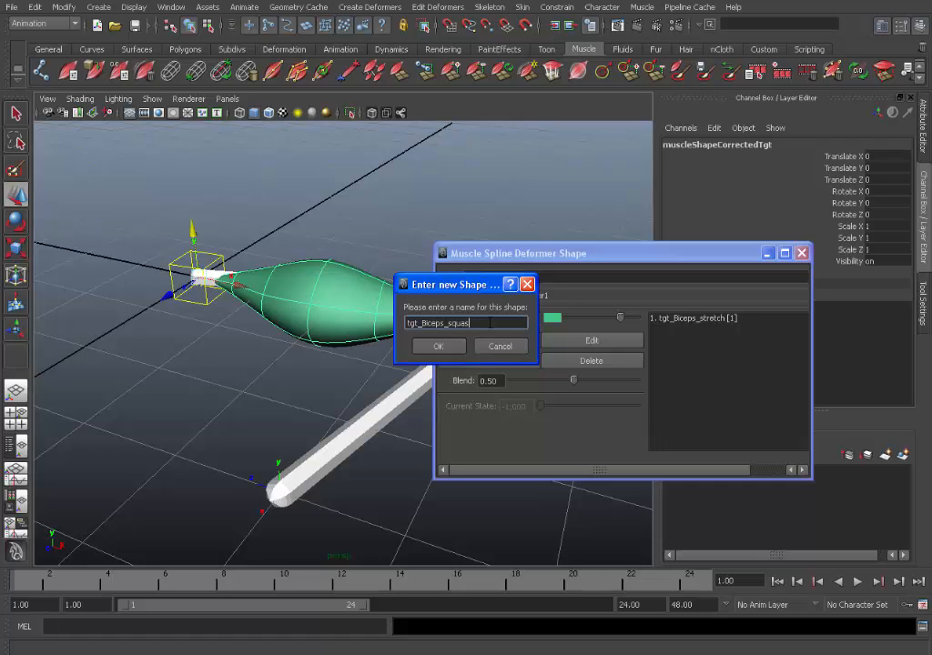
pyautogui.click(437, 346)
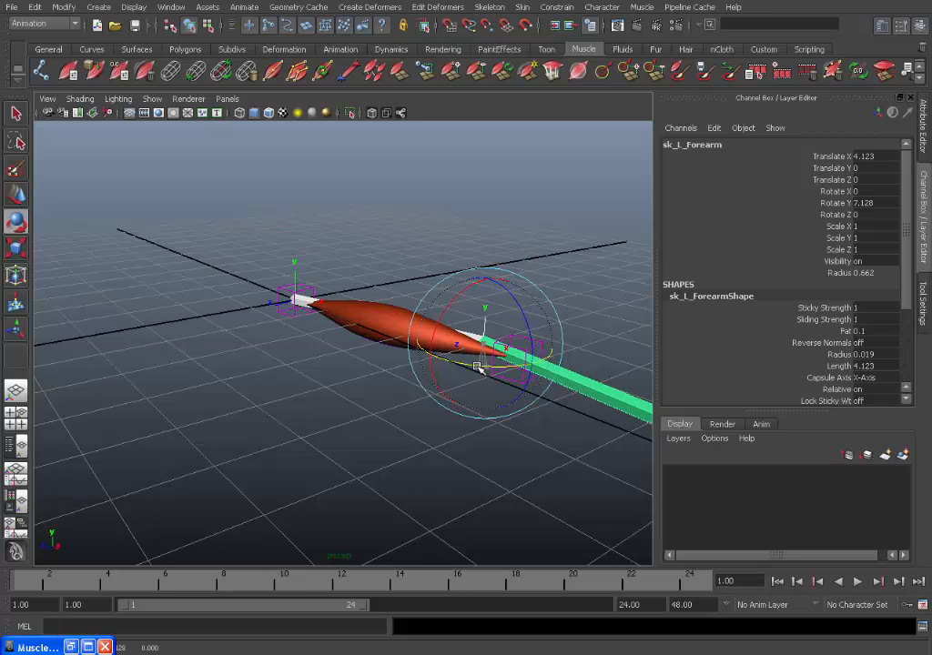
# - Rotate the forearm down so the bicep bulges into its squash pose
pyautogui.moveTo(506, 348); pyautogui.dragTo(410, 360)
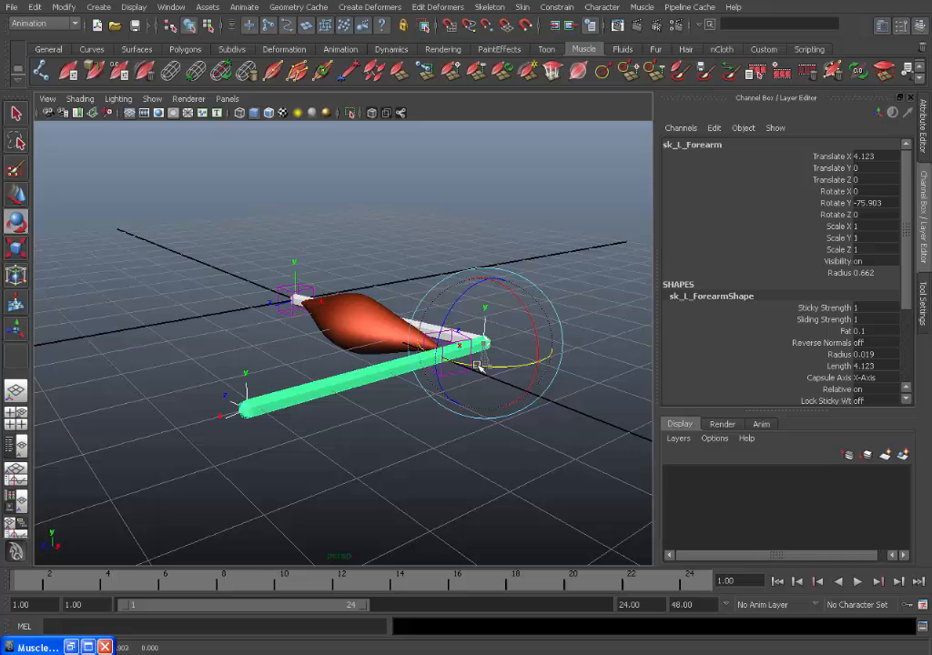
pyautogui.moveTo(477, 367); pyautogui.dragTo(561, 355)
pyautogui.write('0')
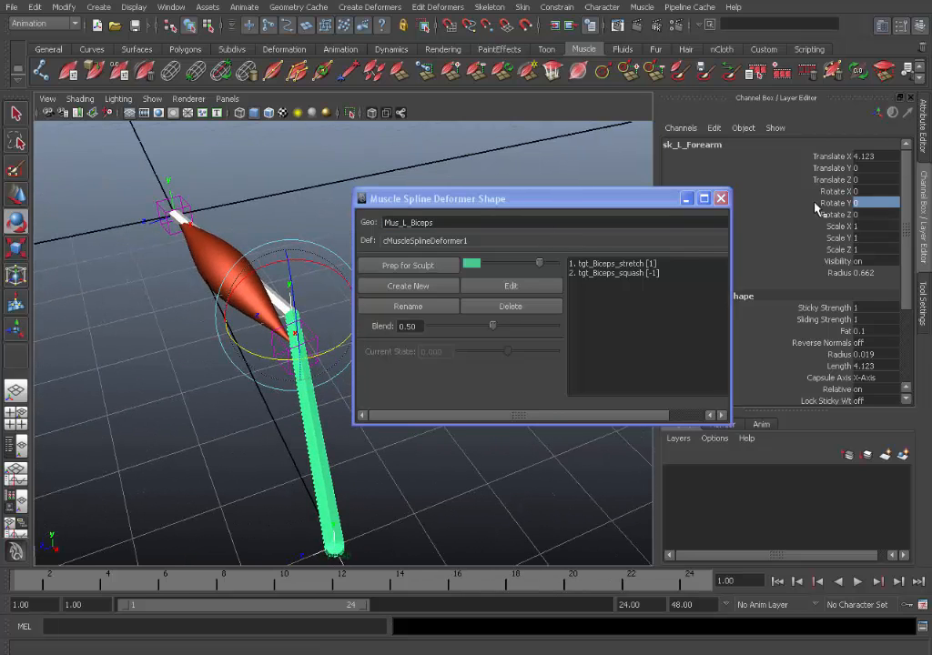
# - Prep a sculpt copy of tgt_biceps_stretch, squeeze it thinner, then bend the forearm sharply
pyautogui.click(852, 202)
pyautogui.write('25')
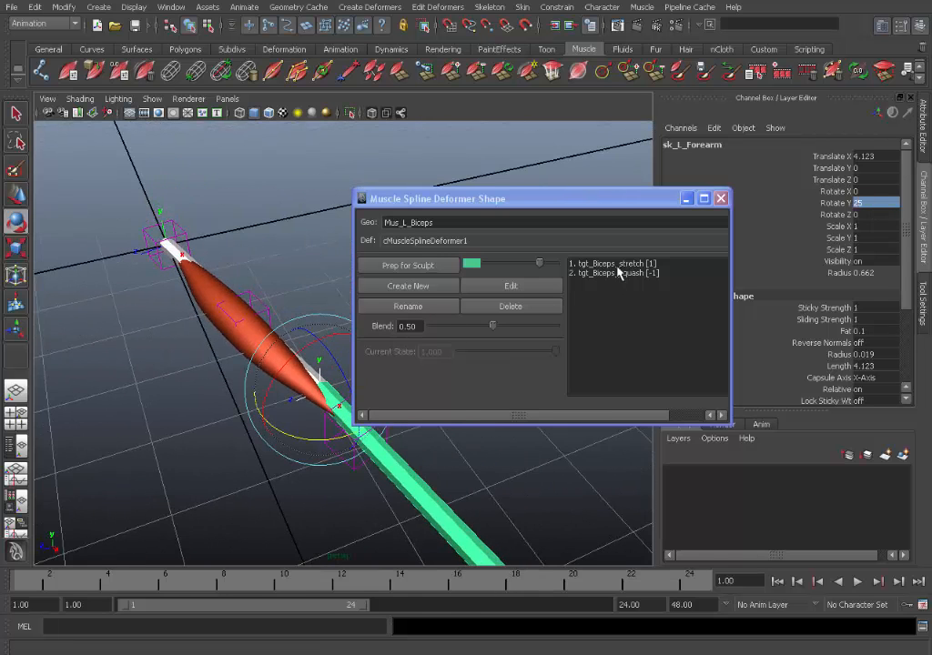
pyautogui.click(612, 262)
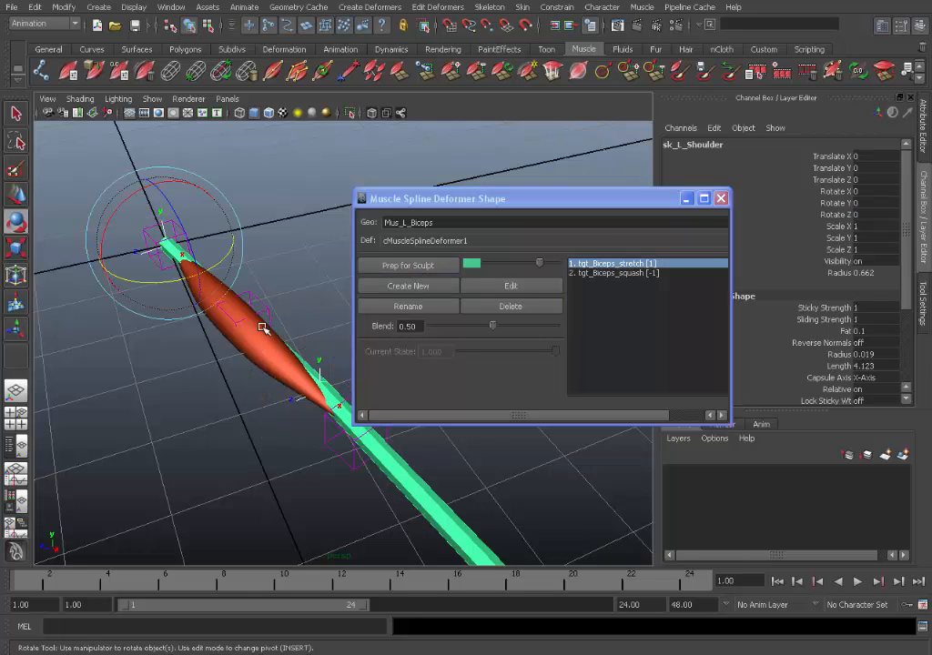
pyautogui.click(407, 266)
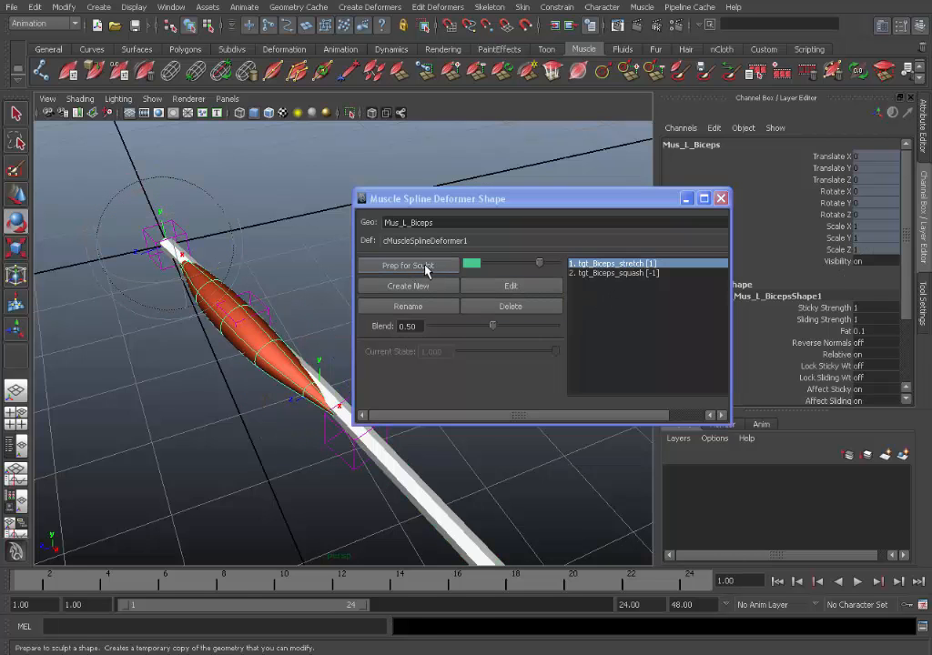
pyautogui.click(408, 265)
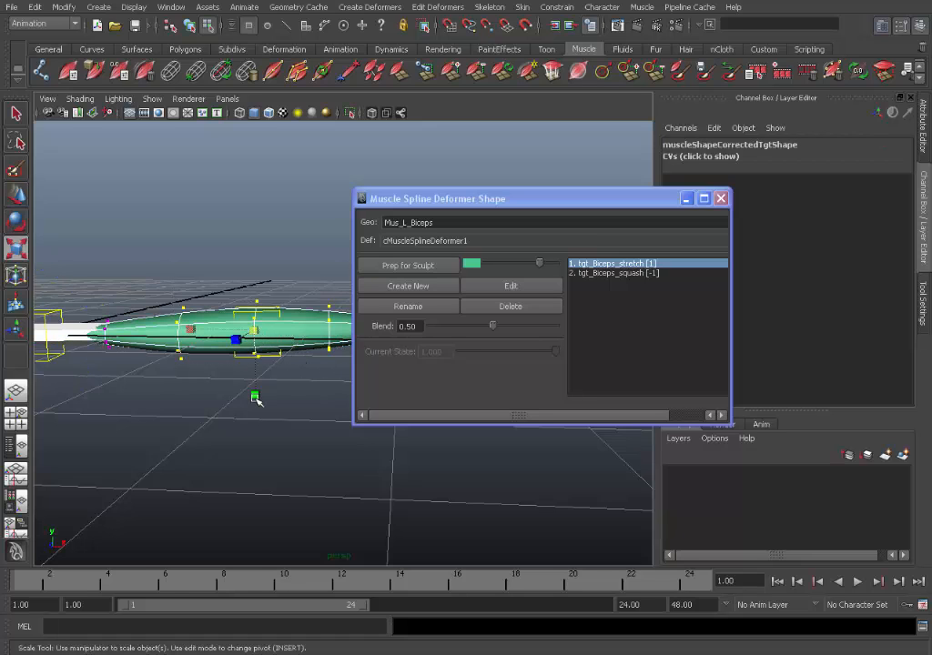
pyautogui.moveTo(255, 397); pyautogui.dragTo(254, 374)
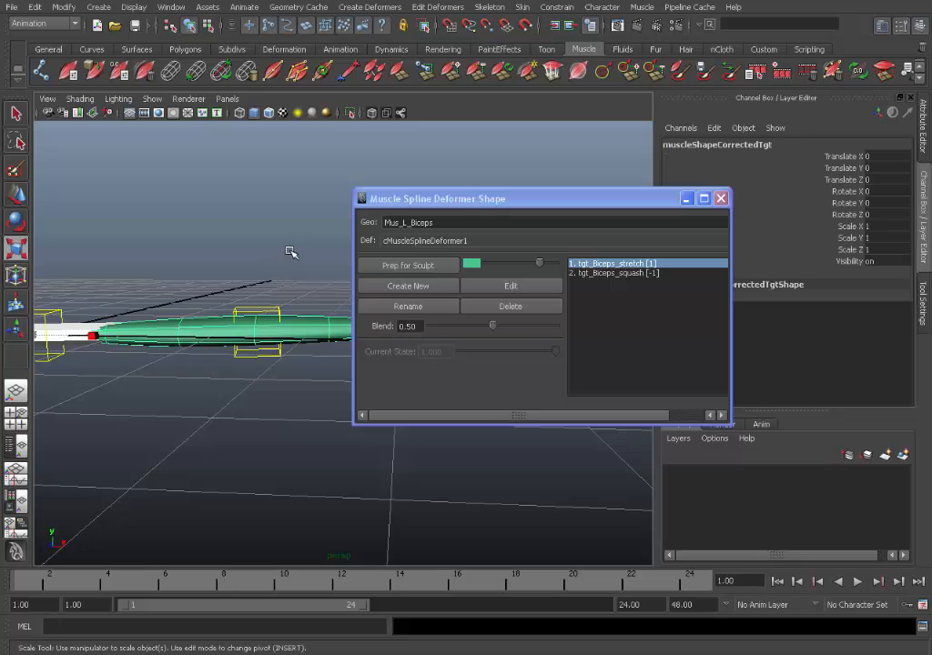
pyautogui.click(509, 286)
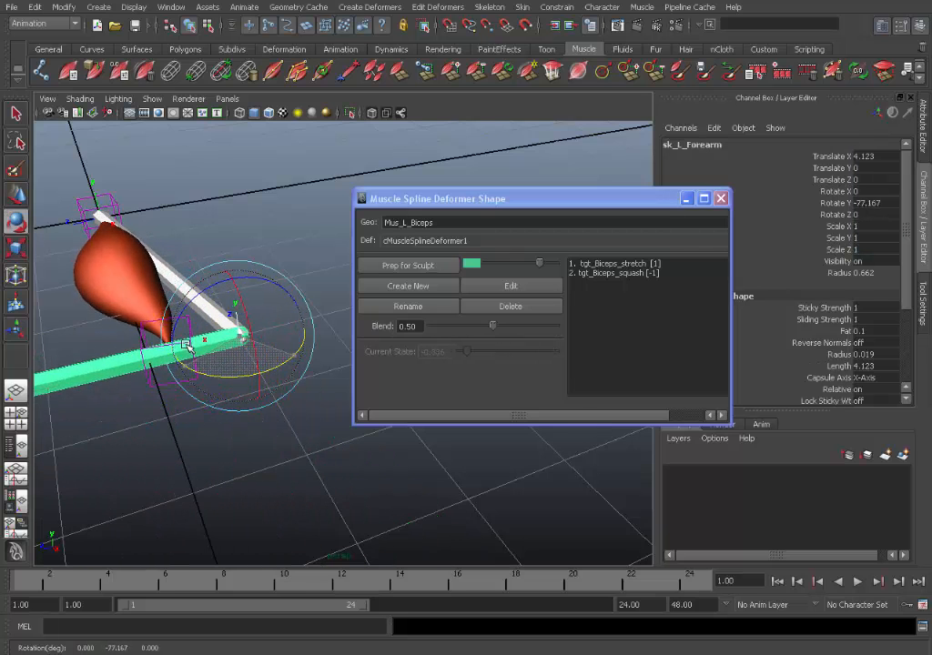
# - Rotate the forearm joint back so the arm is straight and the bicep stretches long
pyautogui.moveTo(182, 346); pyautogui.dragTo(209, 342)
pyautogui.write('25')
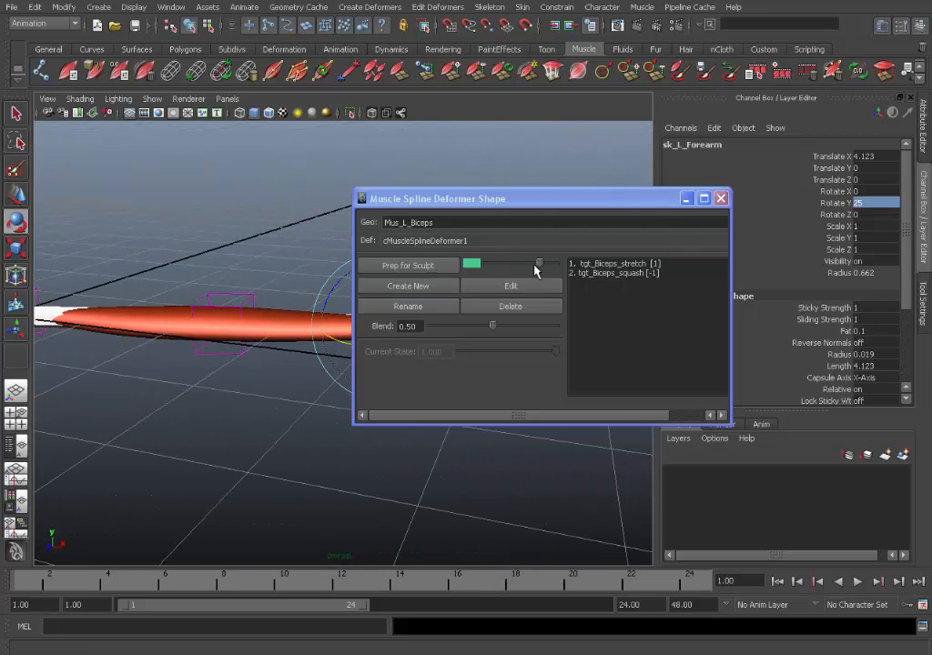
# - Prep the stretch shape for sculpt, scale the sculpt copy thinner, and apply the edit
pyautogui.moveTo(437, 199); pyautogui.dragTo(586, 171)
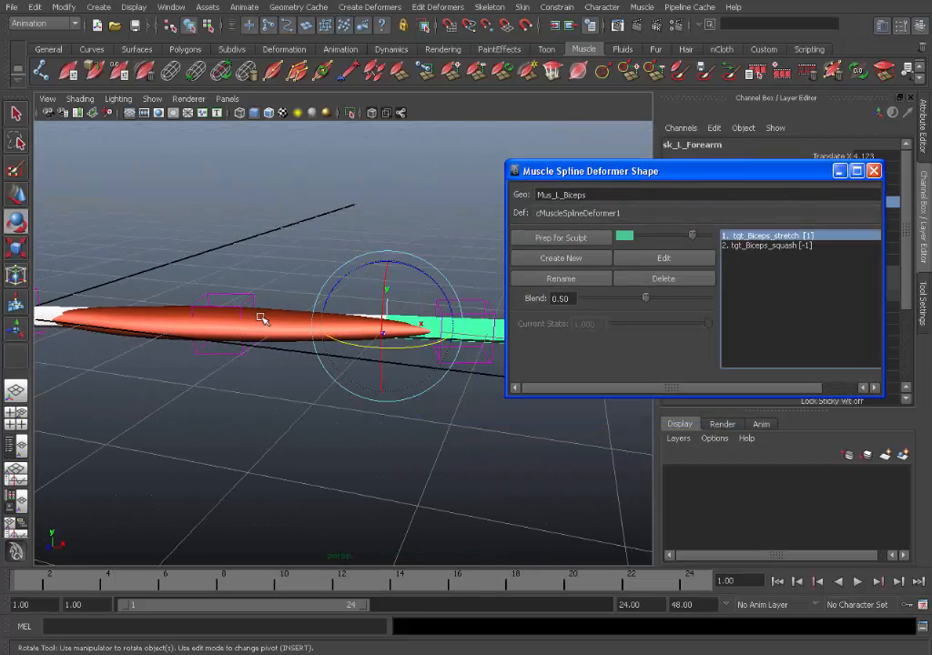
pyautogui.click(768, 235)
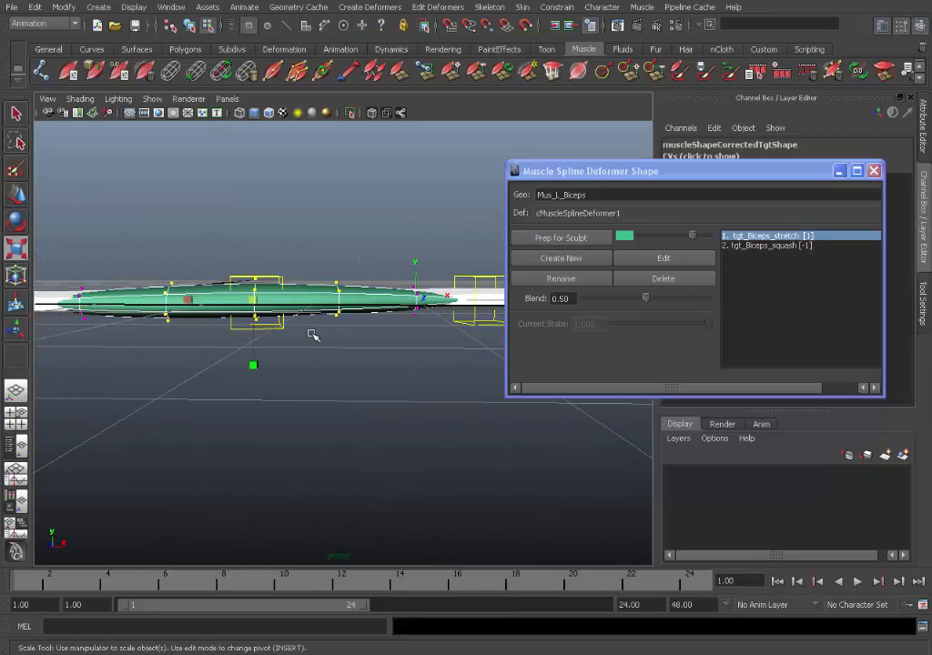
pyautogui.moveTo(253, 364); pyautogui.dragTo(255, 389)
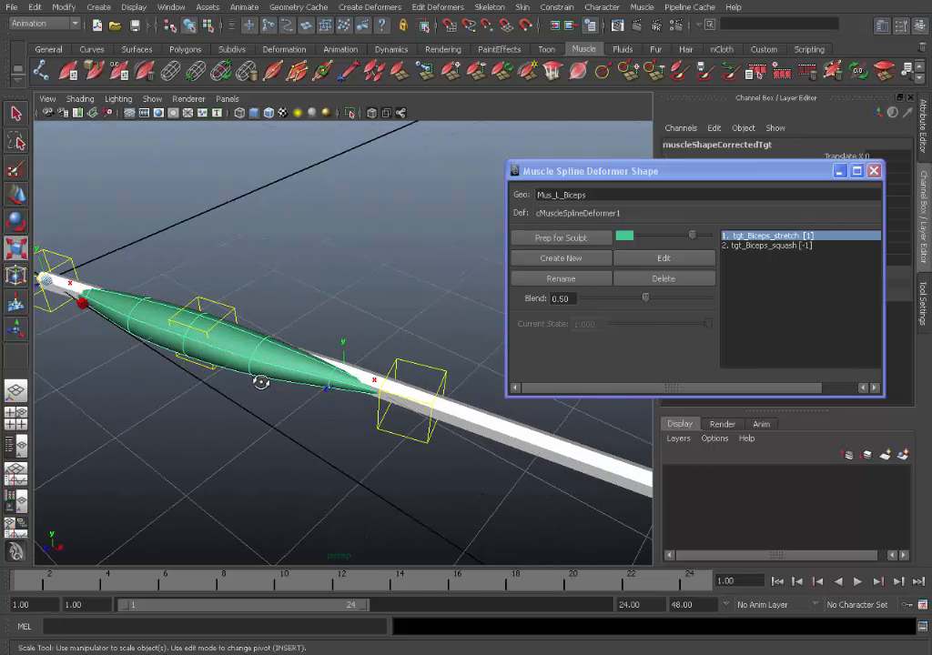
pyautogui.click(663, 259)
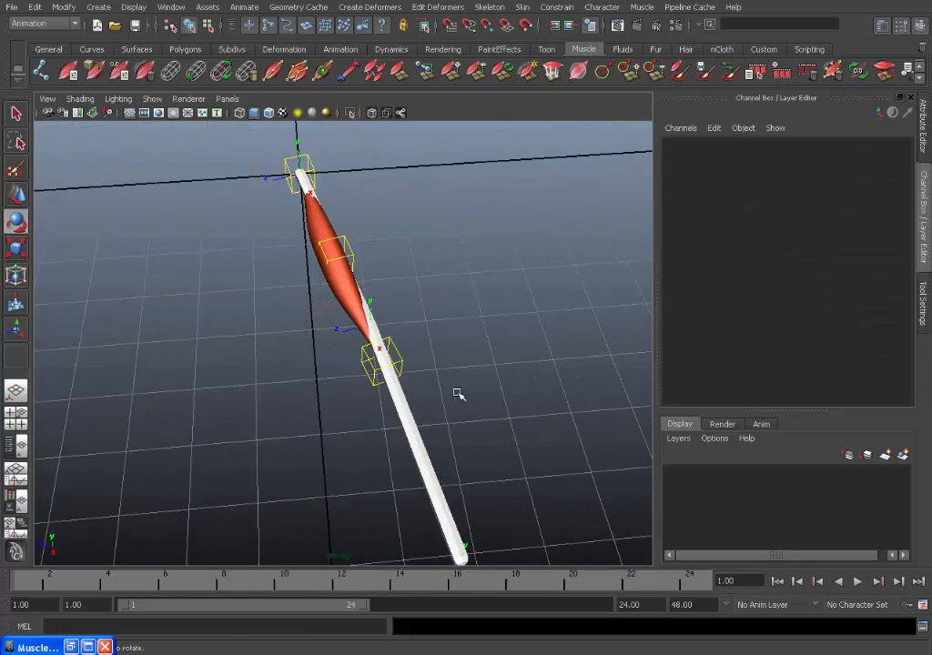
# - Orbit the perspective view to inspect the slim stretched bicep from the side
pyautogui.moveTo(459, 393); pyautogui.dragTo(488, 382)
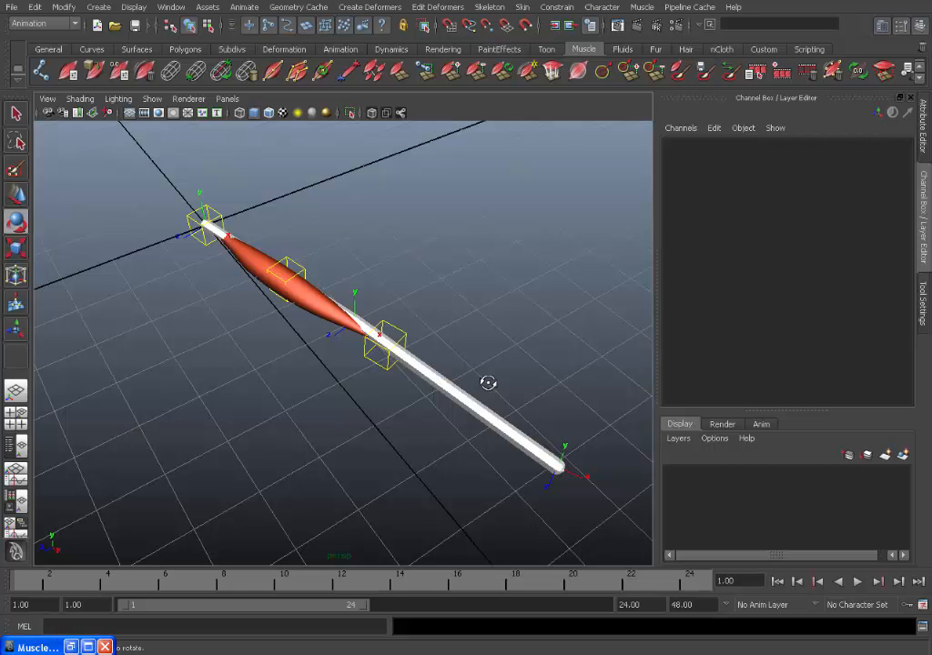
pyautogui.moveTo(386, 455)
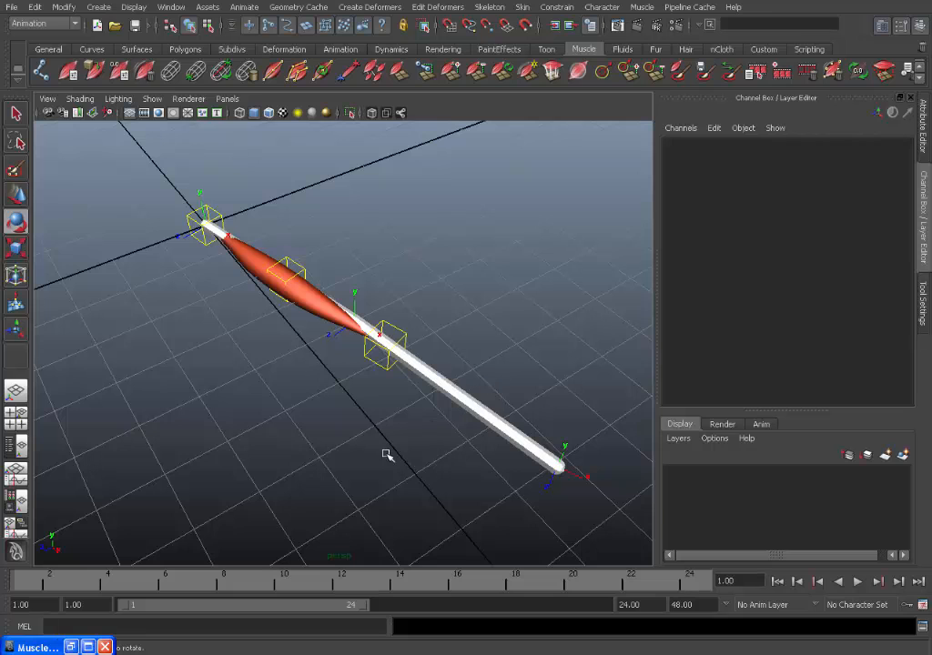
pyautogui.moveTo(415, 411)
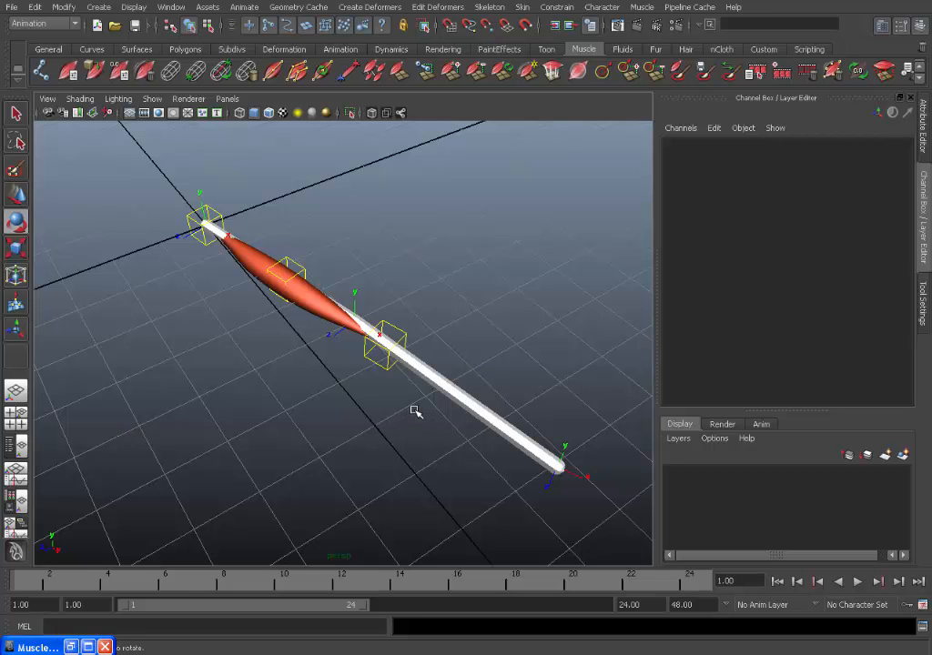
pyautogui.moveTo(415, 411); pyautogui.dragTo(437, 386)
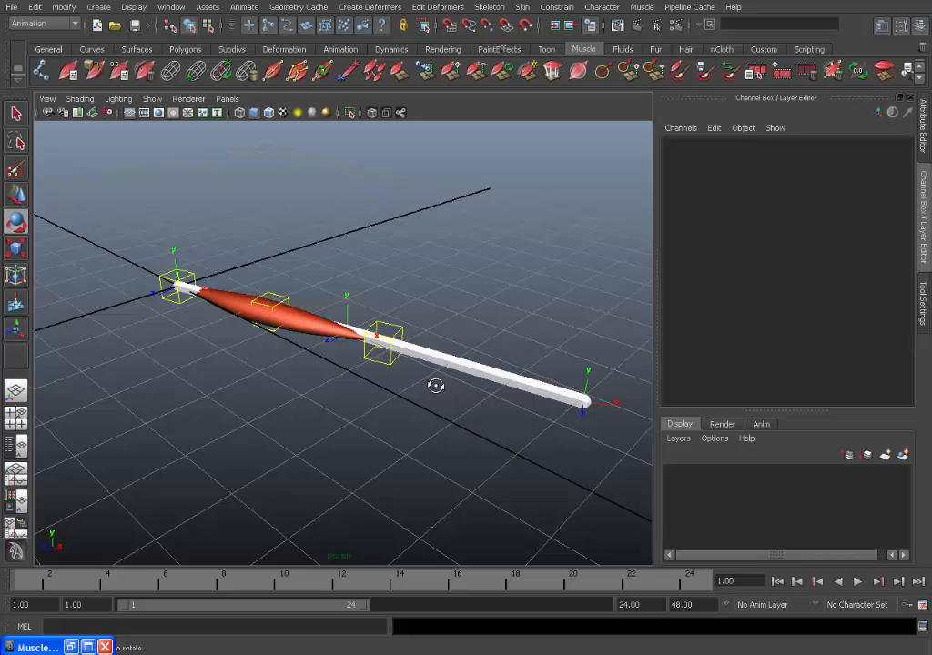